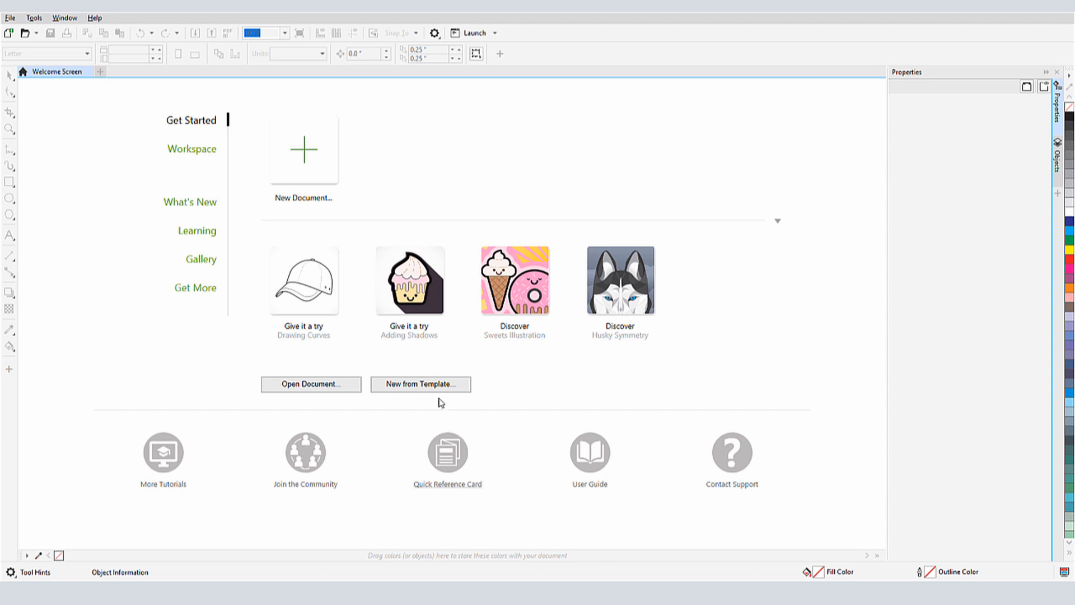
# - Bring up the template browser and filter it to Corel's own templates
pyautogui.click(420, 385)
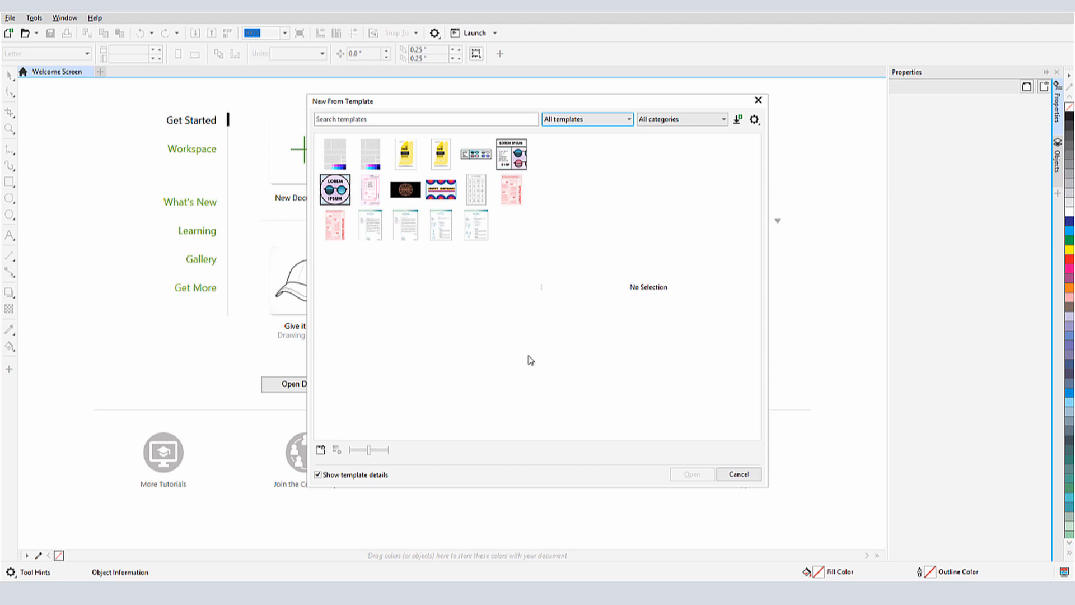
pyautogui.moveTo(369, 451); pyautogui.dragTo(374, 450)
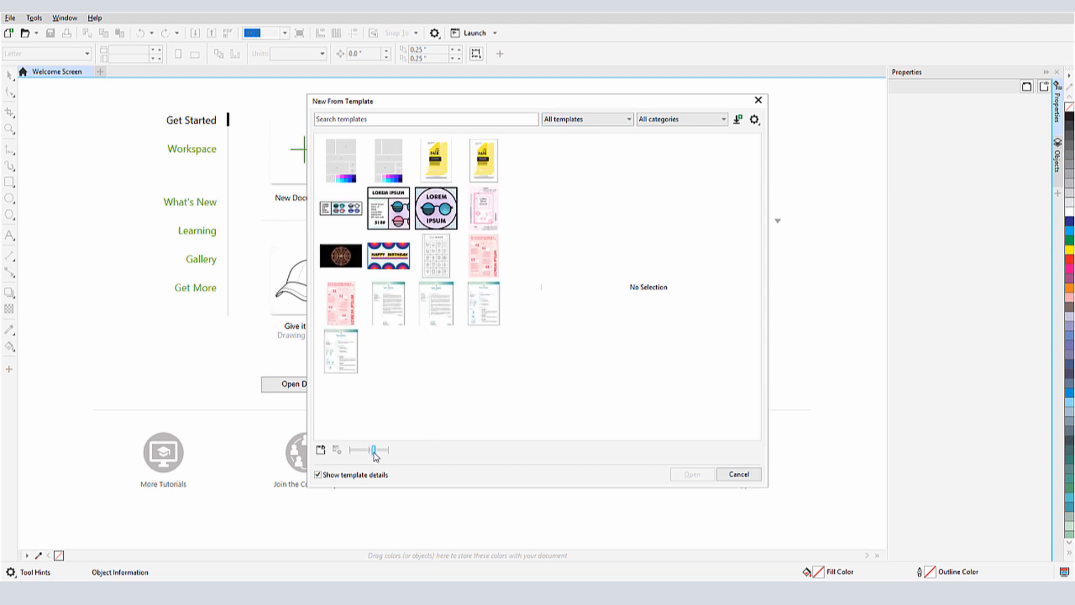
pyautogui.moveTo(374, 451); pyautogui.dragTo(371, 451)
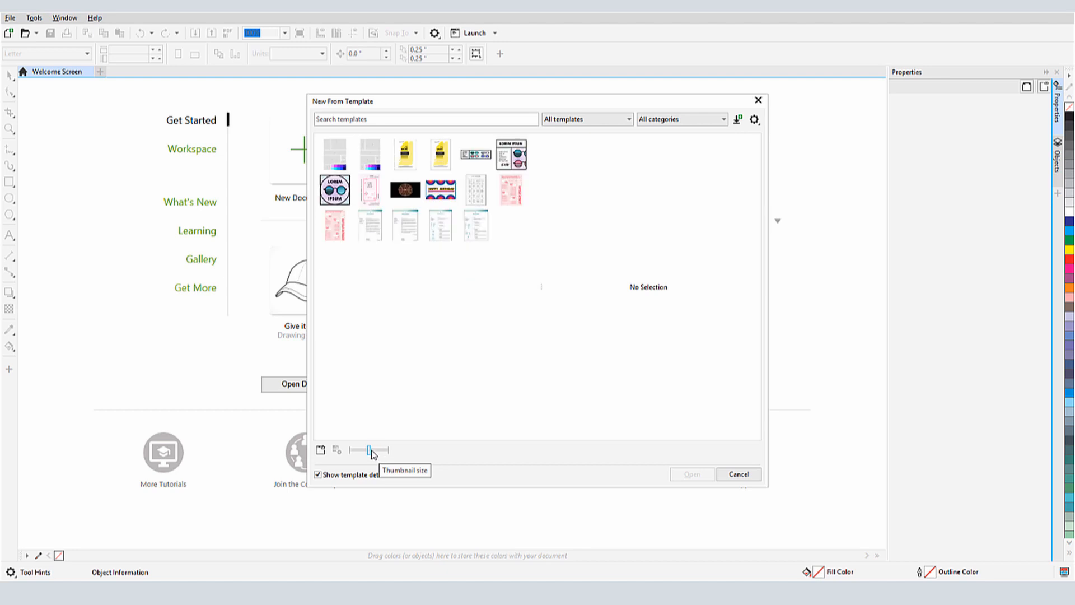
pyautogui.click(335, 191)
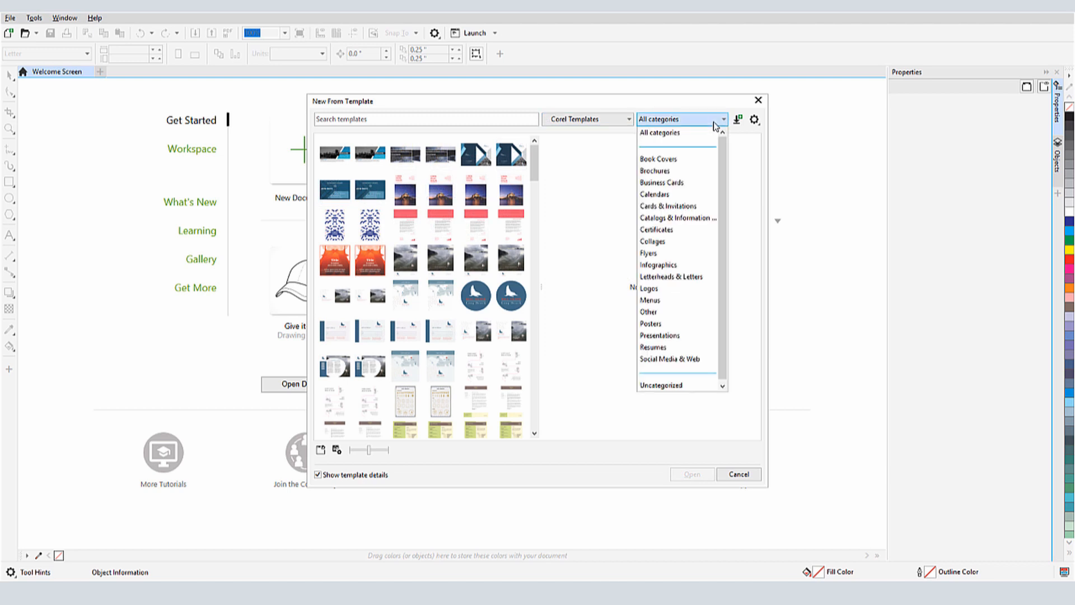
# - Browse the Business Cards and another category, then leave the browser without opening anything
pyautogui.click(658, 158)
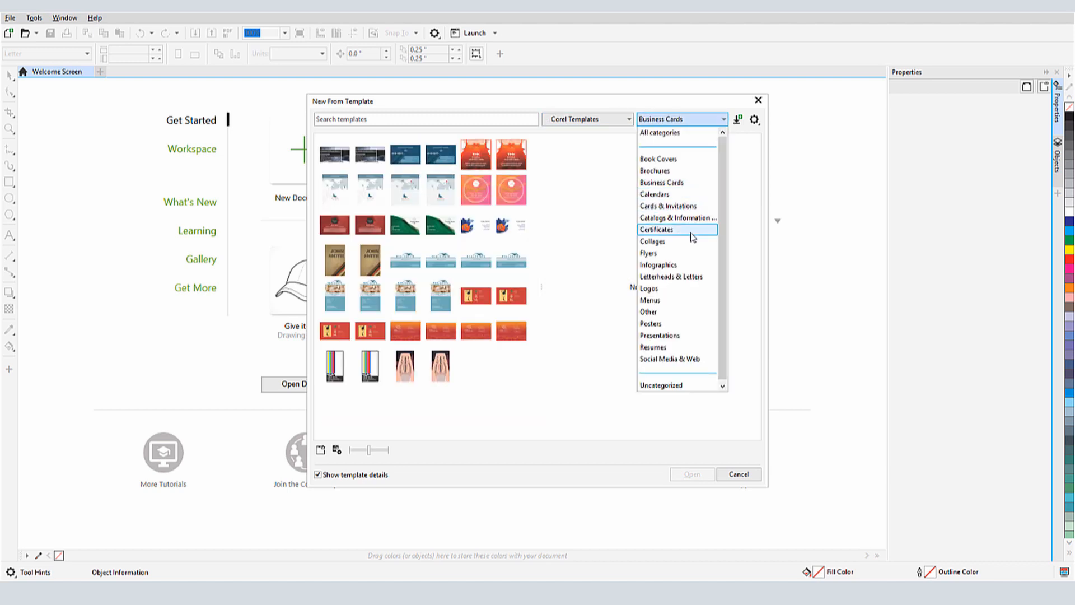
pyautogui.click(652, 241)
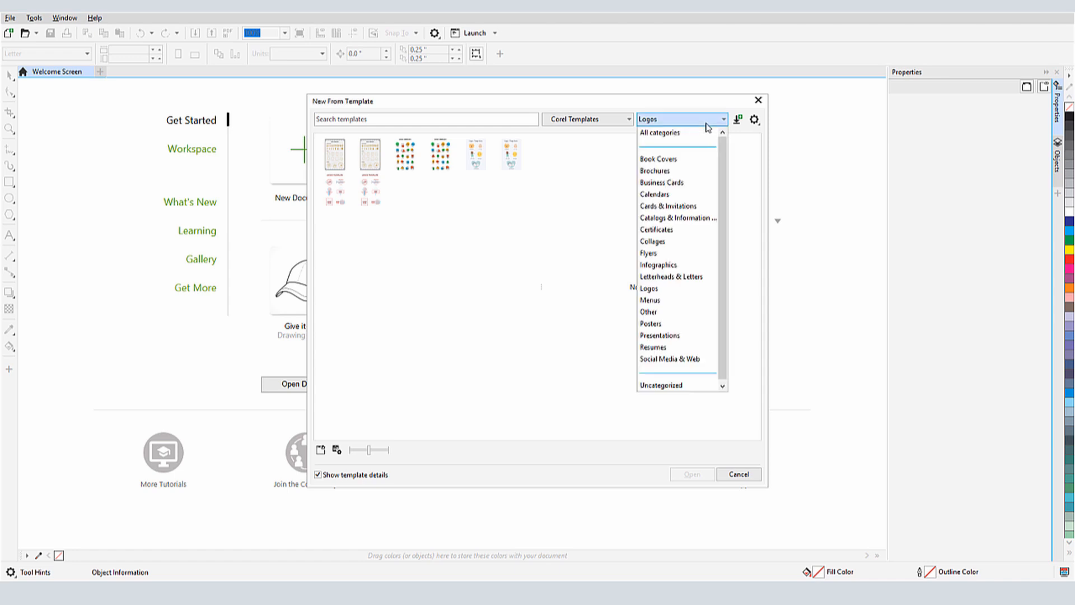
pyautogui.click(661, 183)
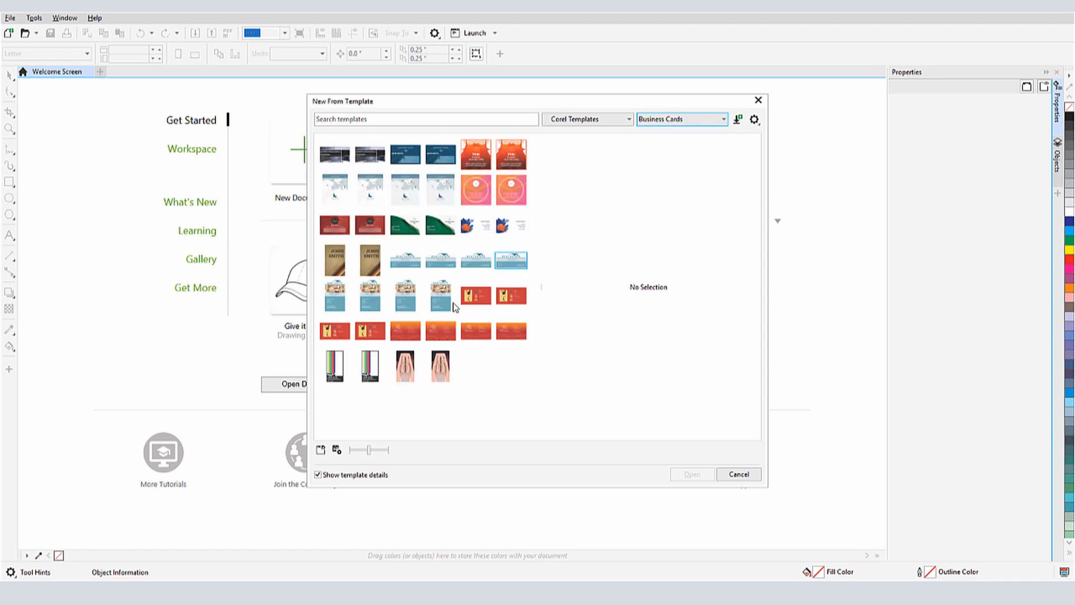
pyautogui.click(440, 294)
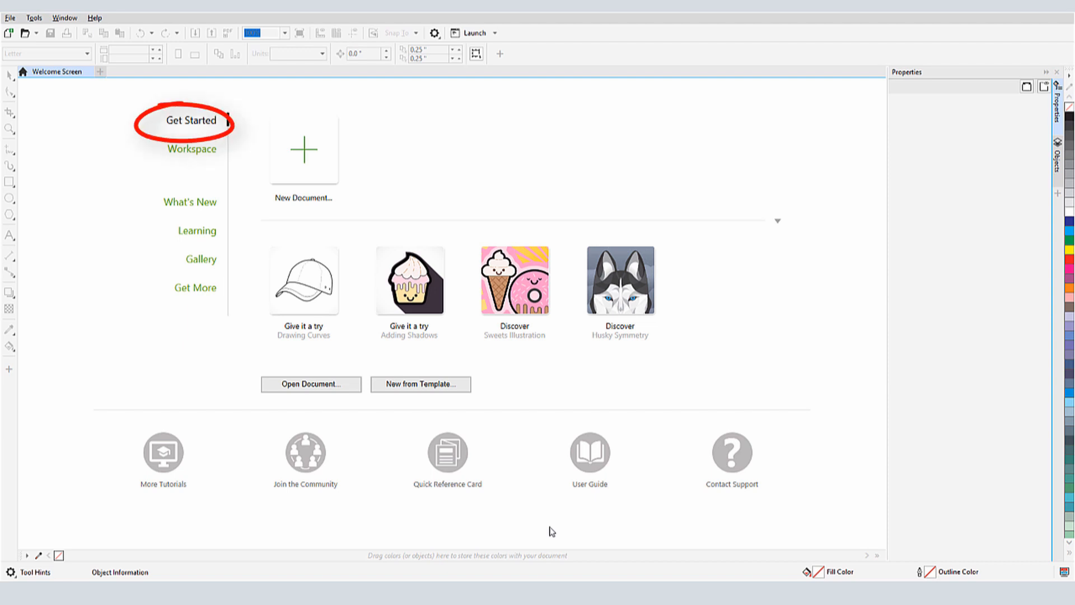
pyautogui.click(192, 120)
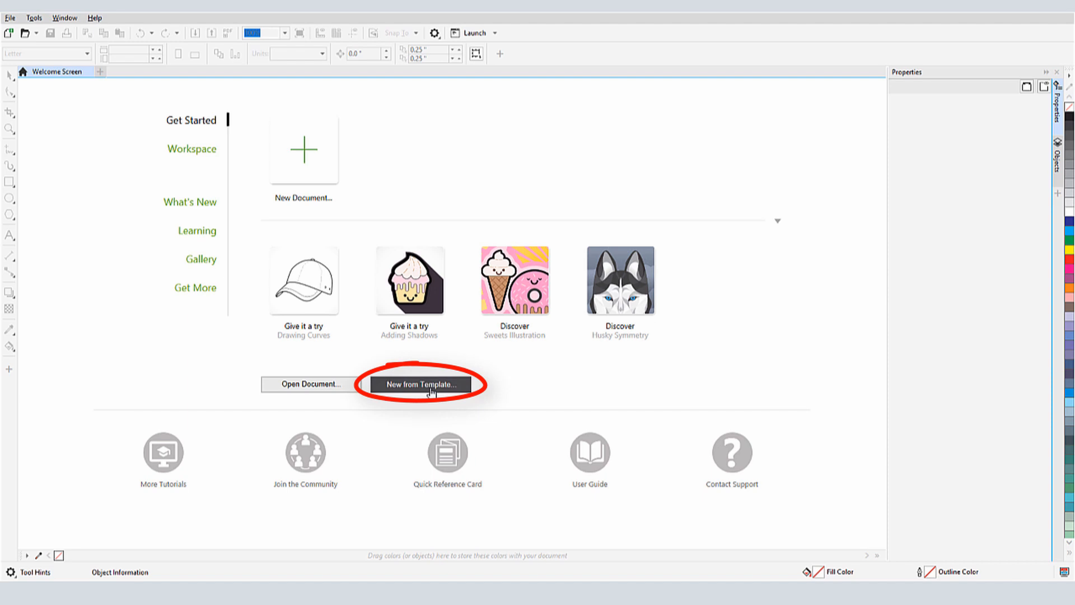
# - Reopen the browser and preview the Fashion Social Media Profile Picture template's details
pyautogui.click(421, 384)
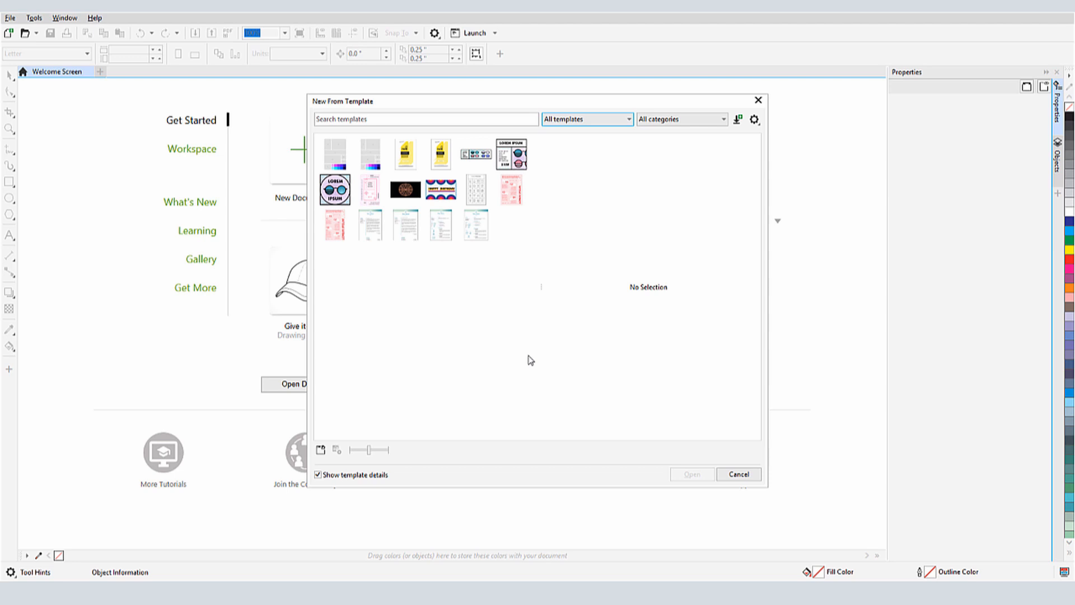
pyautogui.moveTo(363, 450); pyautogui.dragTo(371, 450)
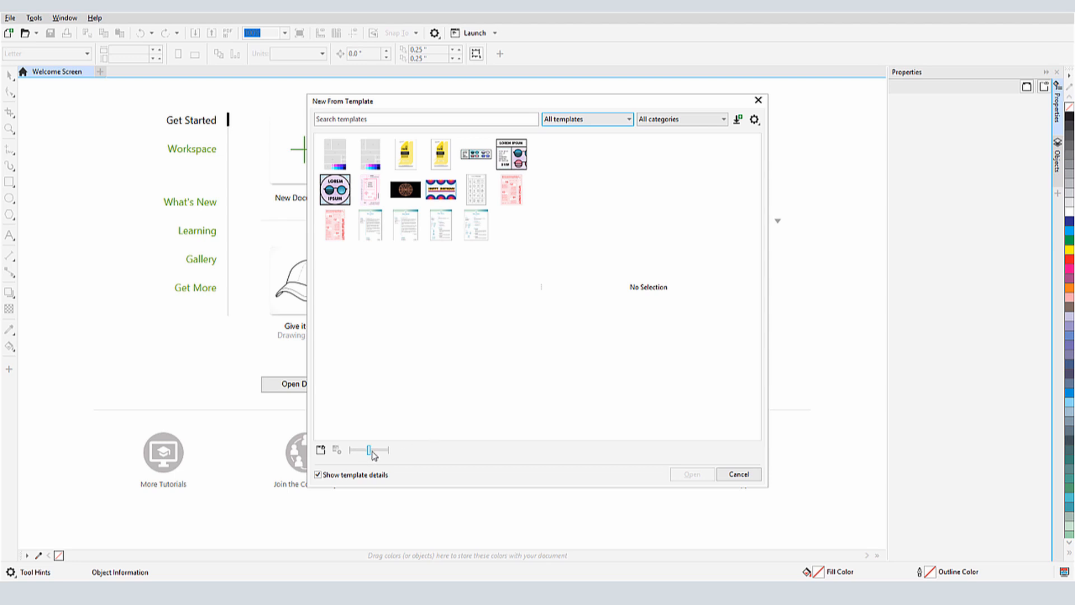
pyautogui.moveTo(371, 451); pyautogui.dragTo(379, 451)
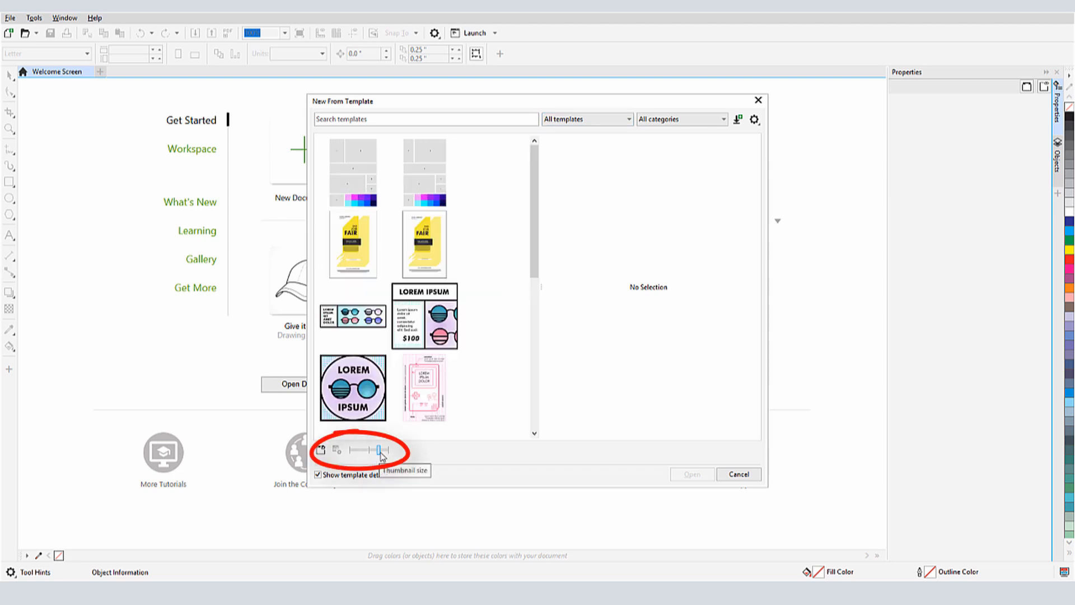
pyautogui.moveTo(379, 450); pyautogui.dragTo(366, 450)
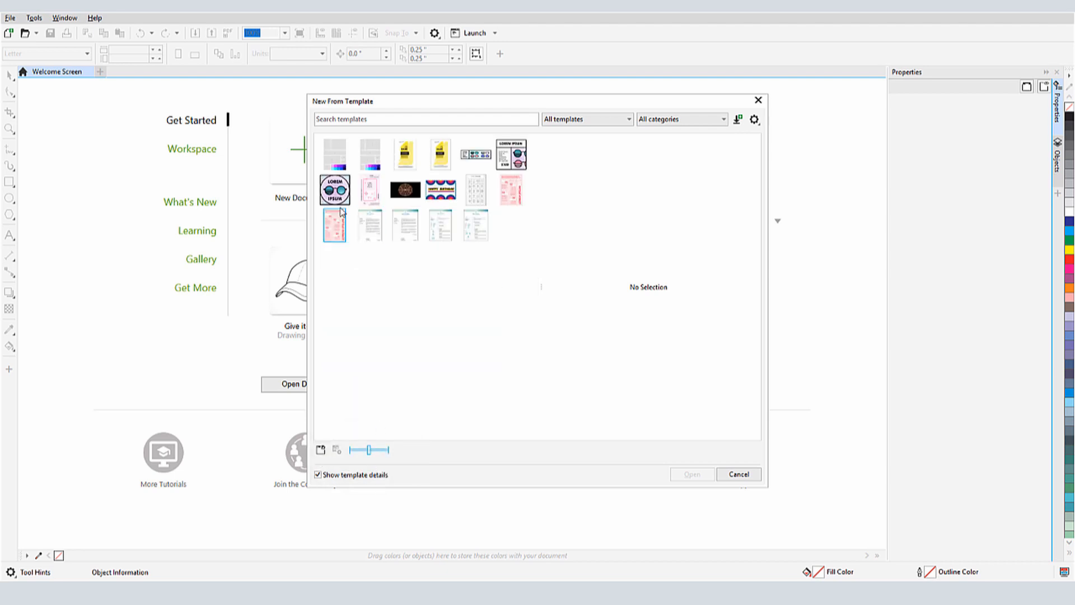
pyautogui.click(334, 190)
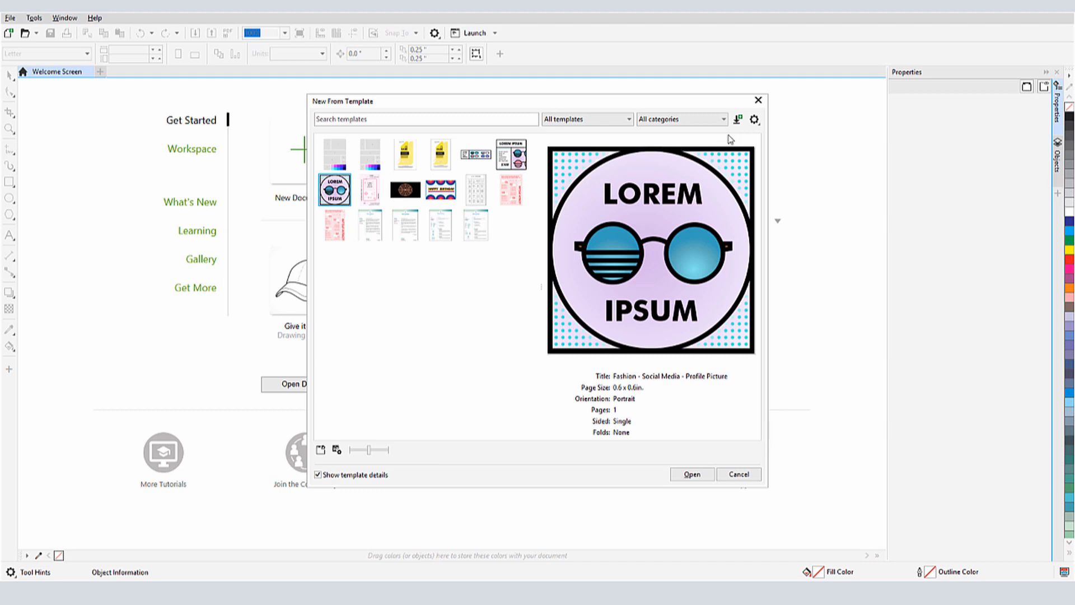
pyautogui.moveTo(737, 119)
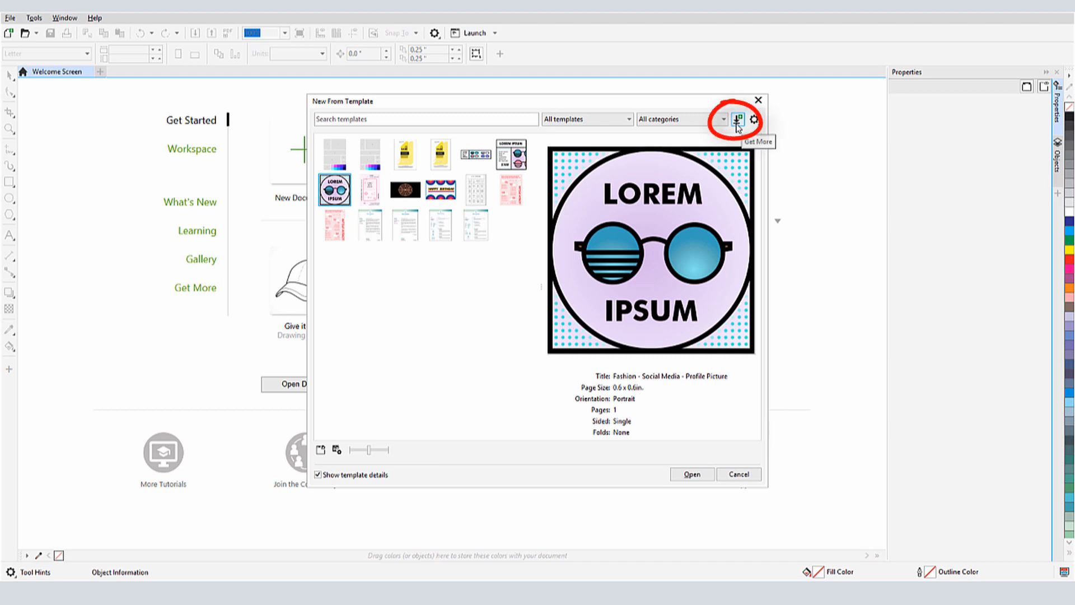
# - Leave the template browser and enter the Get More add-on store from the Welcome Screen
pyautogui.click(738, 119)
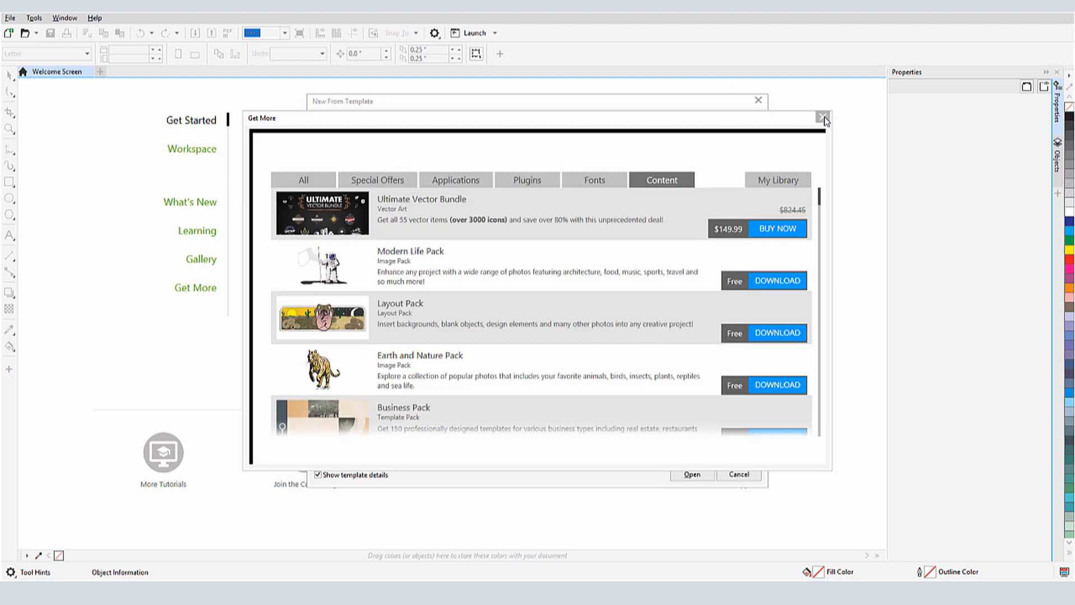
pyautogui.click(825, 118)
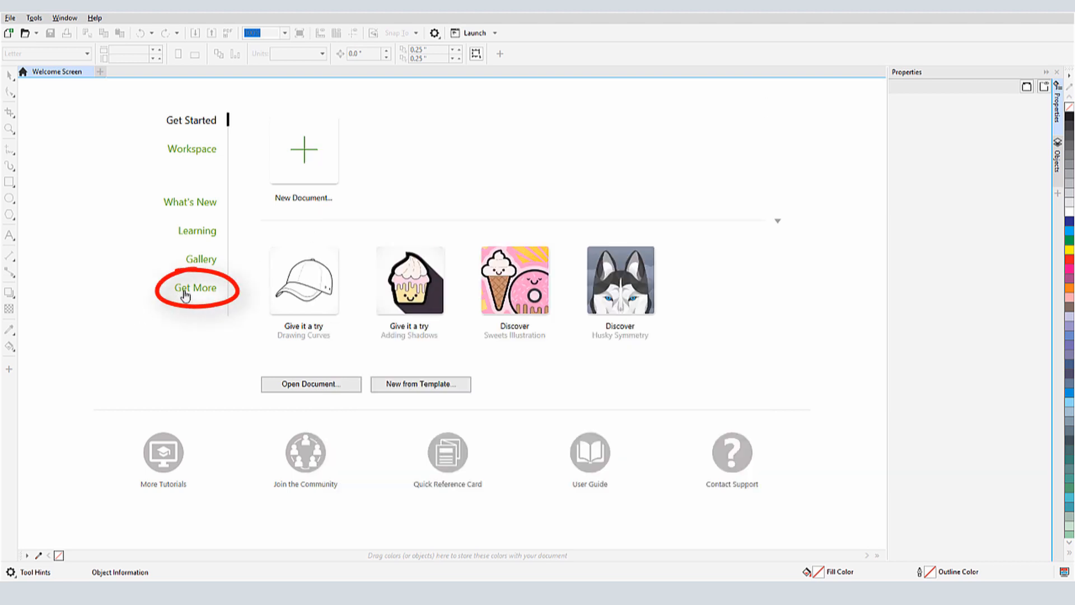
pyautogui.click(195, 288)
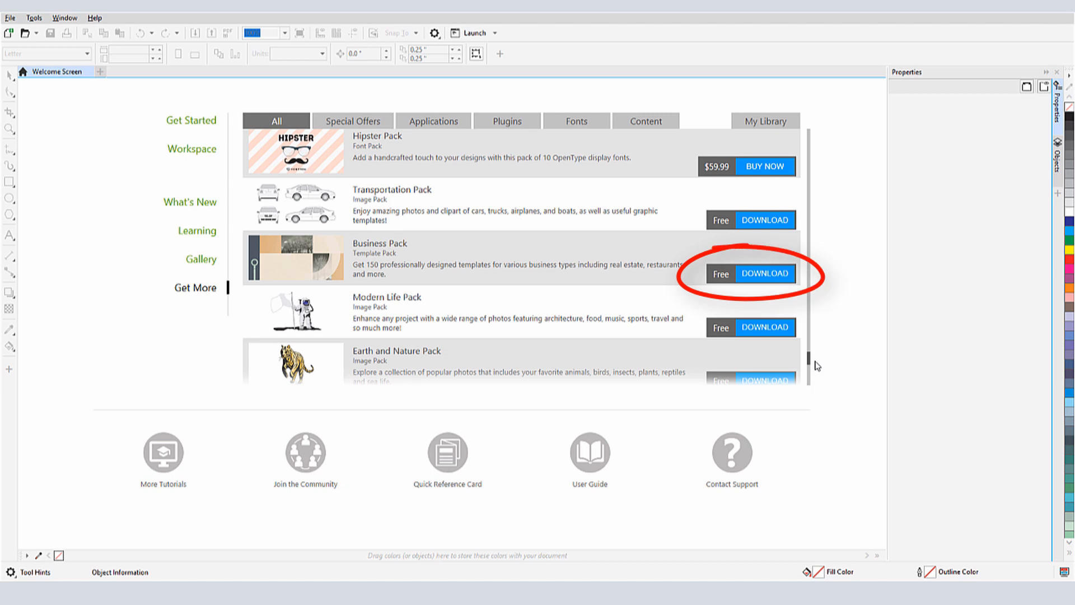
# - Check Content and My Library for the owned Business Pack, then return to Get Started
pyautogui.click(645, 121)
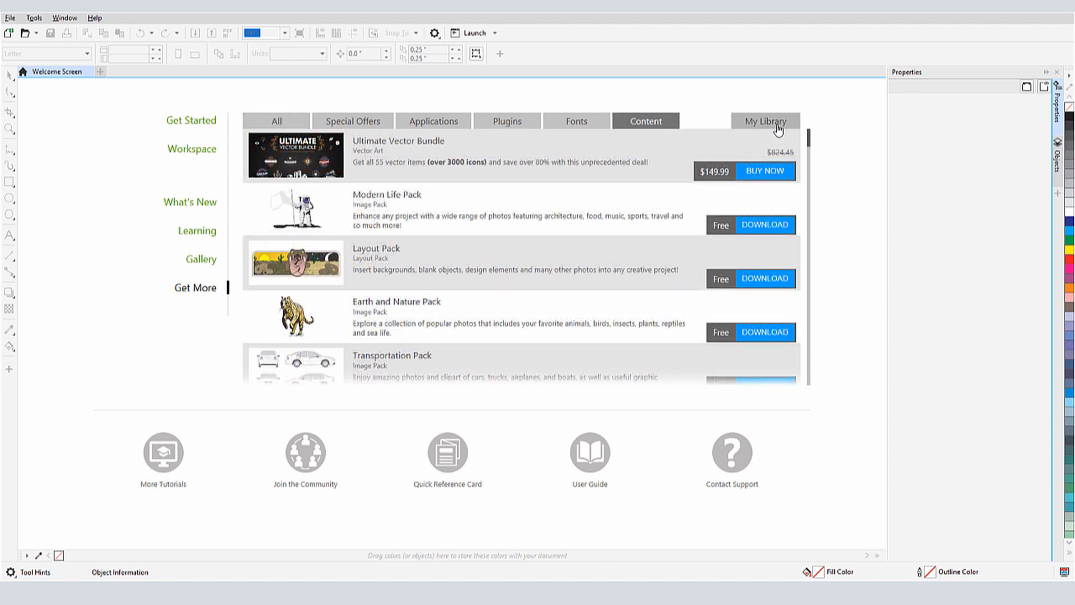
pyautogui.click(764, 121)
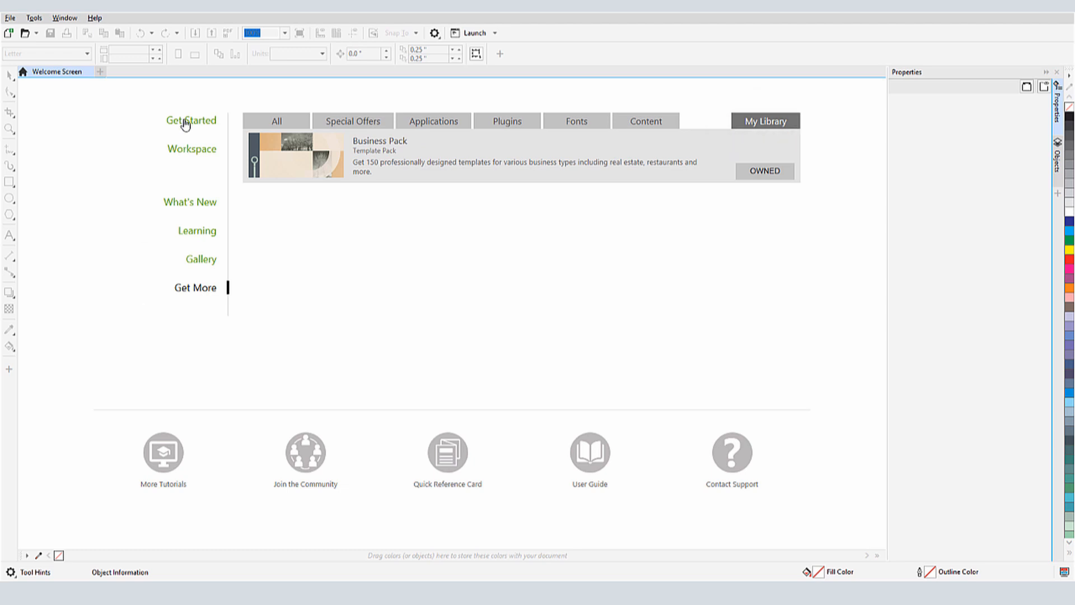
pyautogui.click(192, 120)
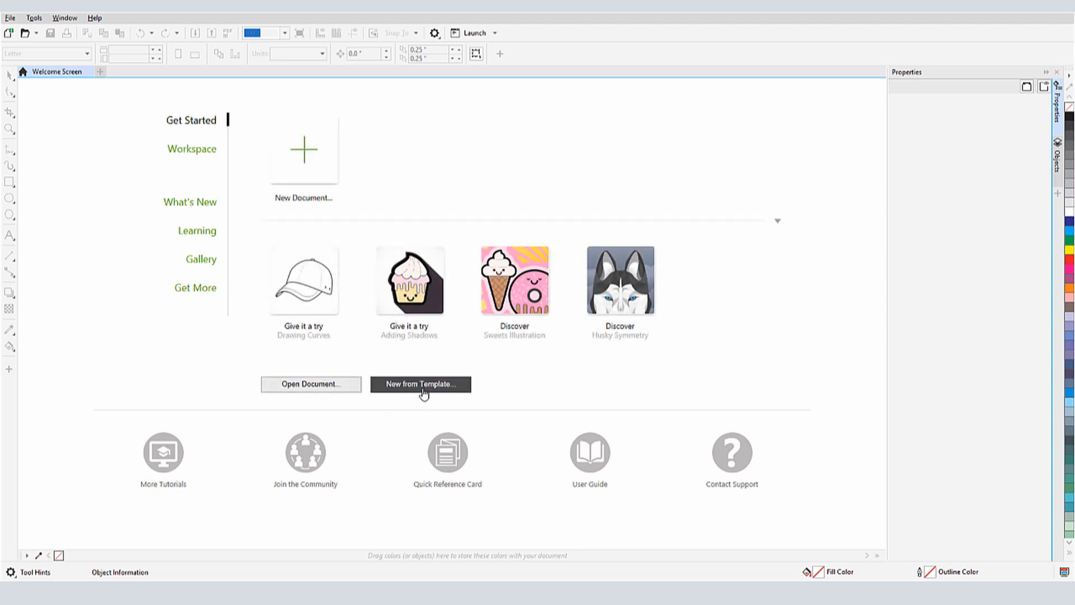
# - Reopen the template browser filtered to Corel templates and show the Collage category
pyautogui.click(420, 384)
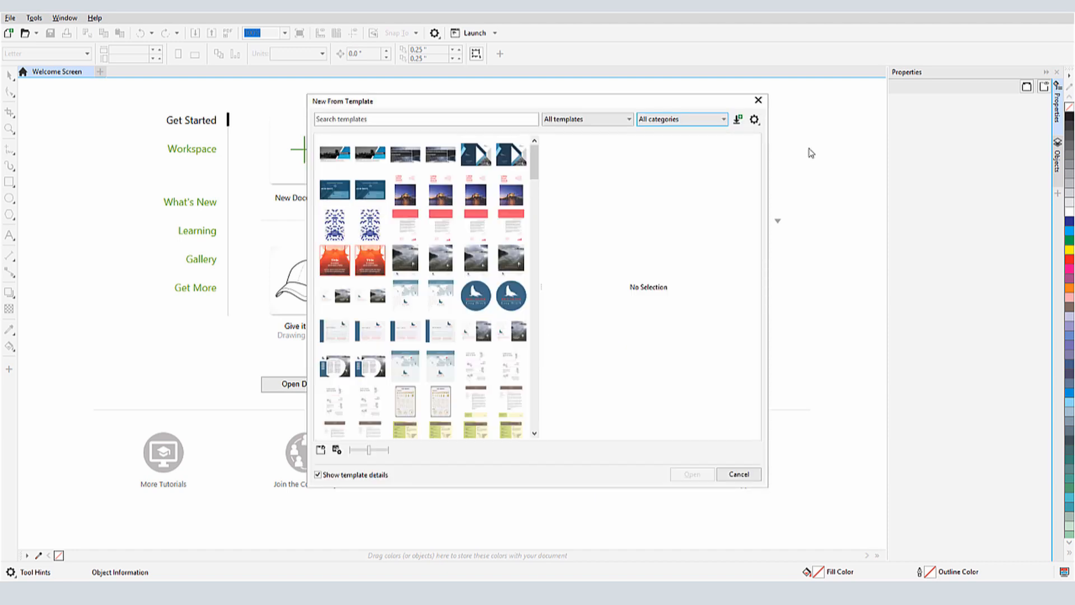
pyautogui.moveTo(733, 142)
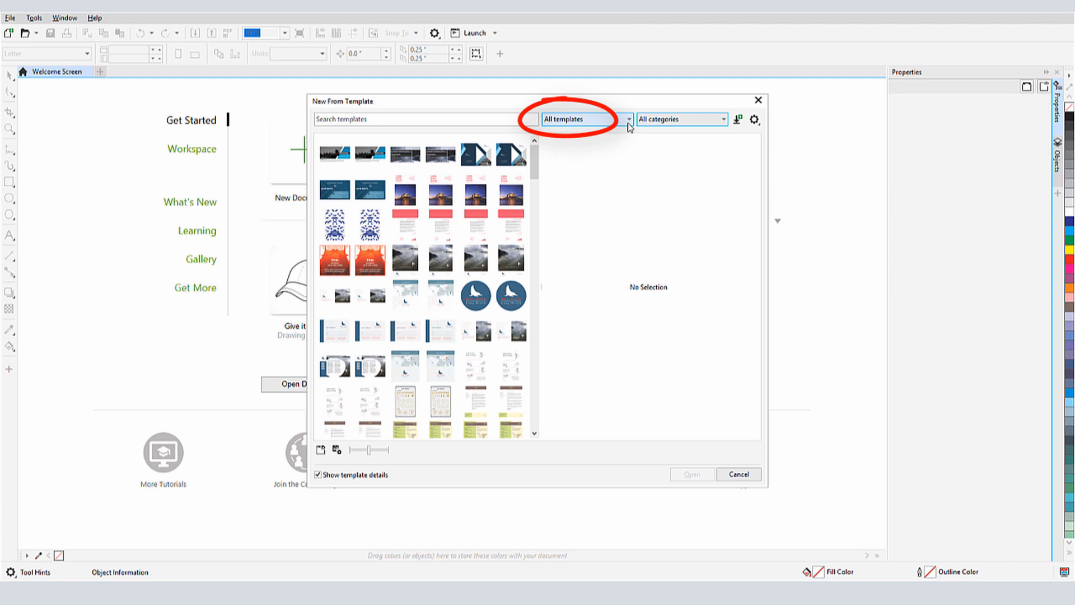
pyautogui.click(586, 119)
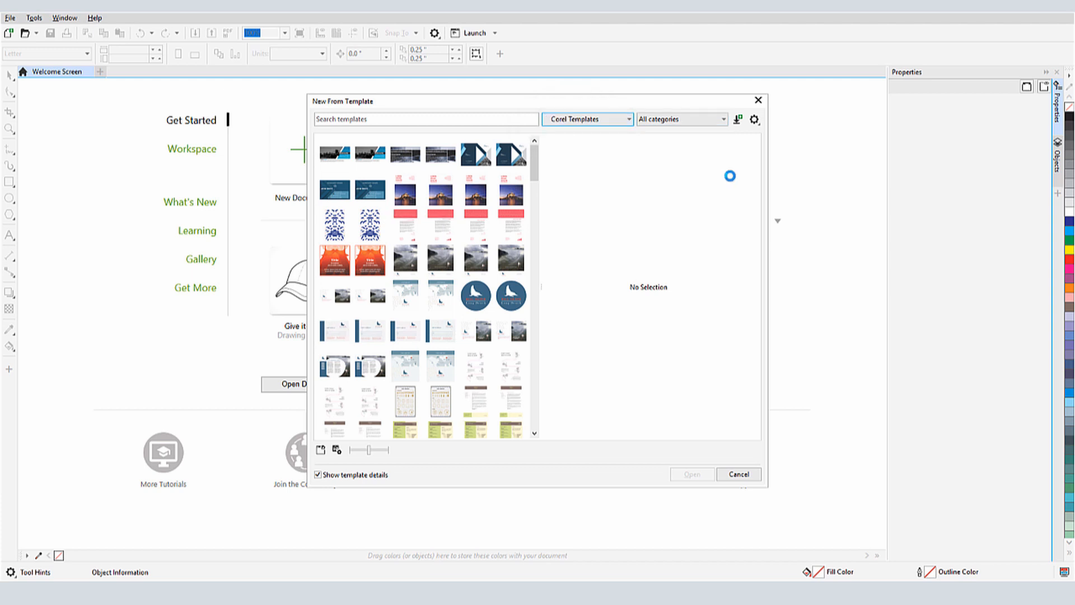
pyautogui.click(682, 119)
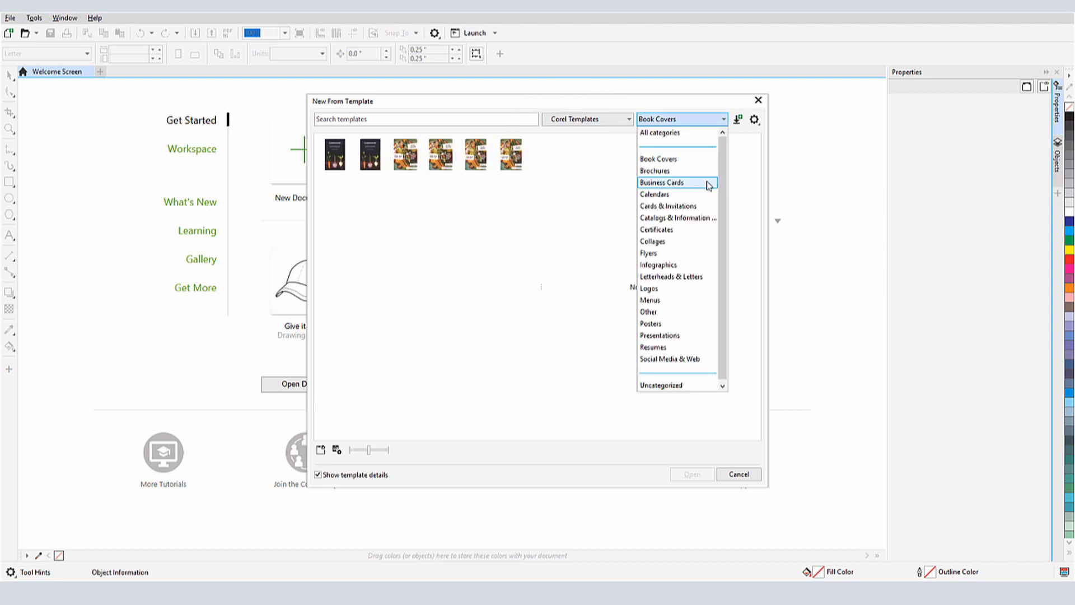
pyautogui.click(652, 241)
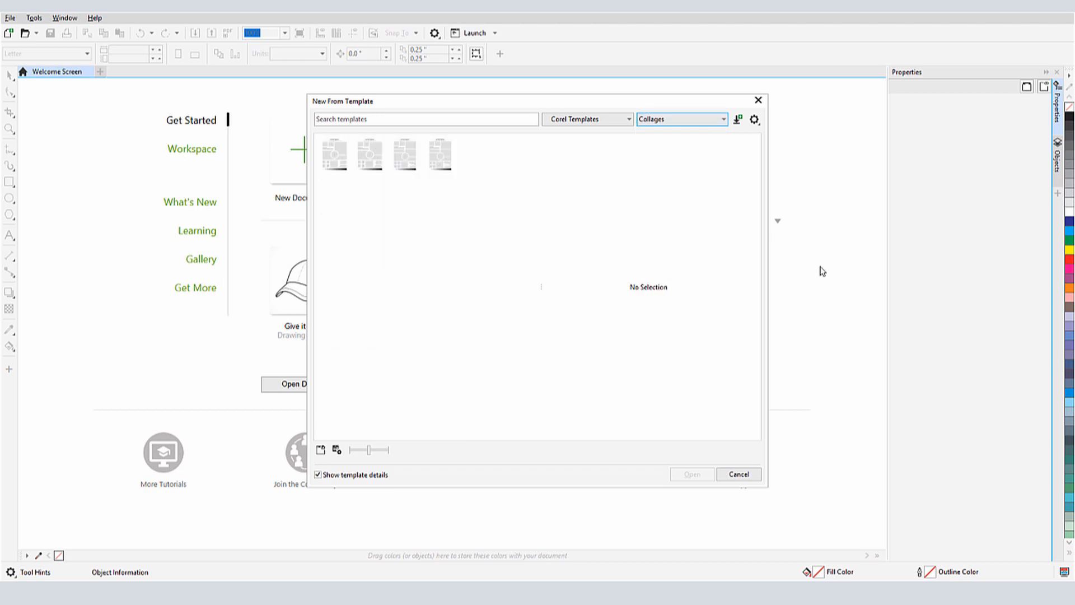
# - Switch the category to Business Cards to find the Real Estate UK card
pyautogui.click(680, 118)
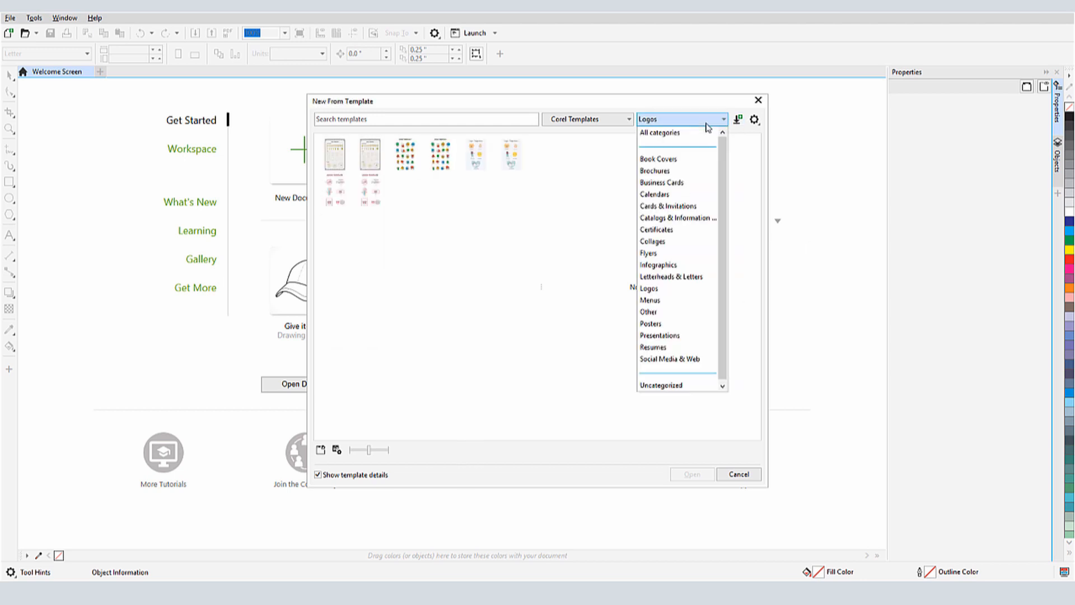
pyautogui.click(661, 183)
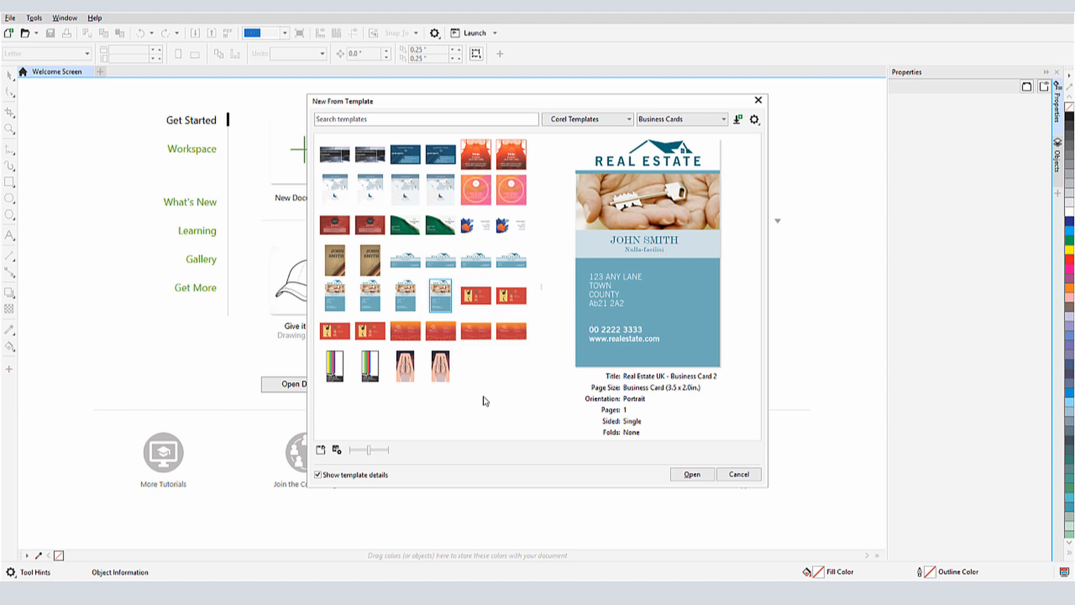
pyautogui.click(337, 451)
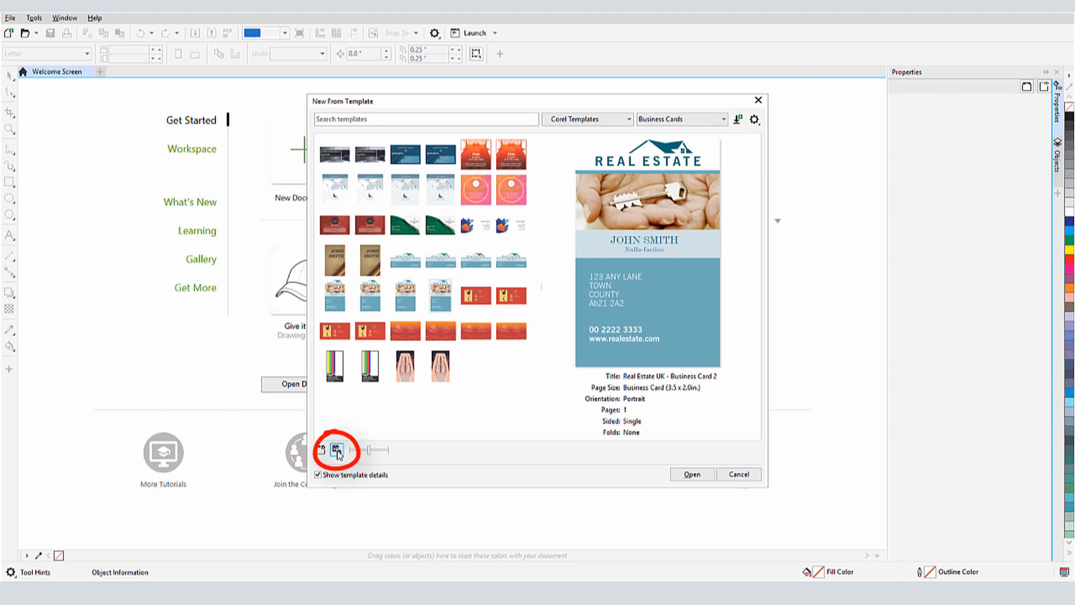
pyautogui.click(337, 450)
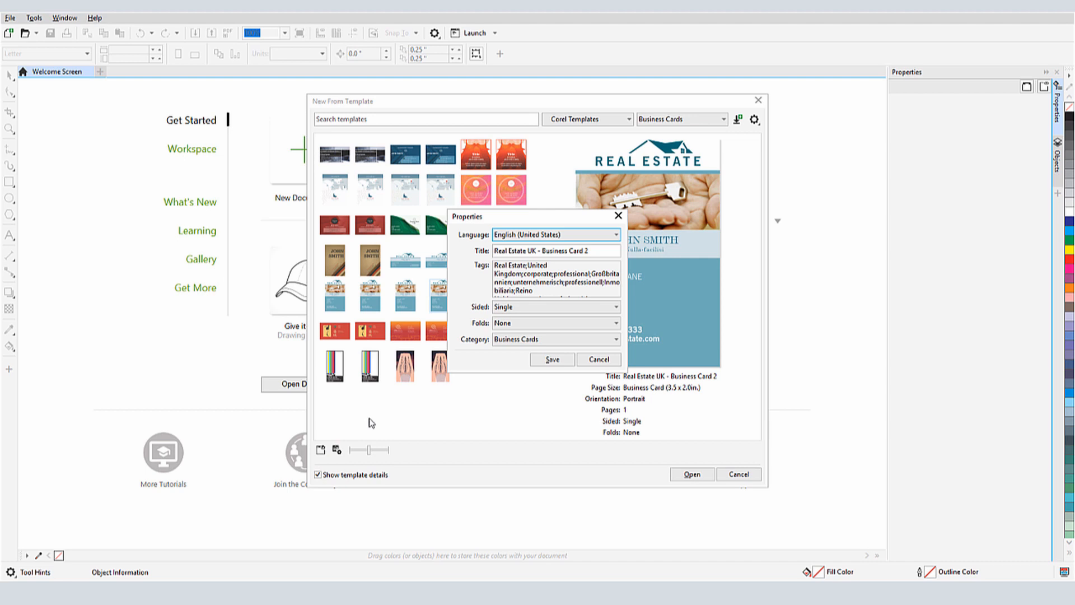
pyautogui.click(597, 359)
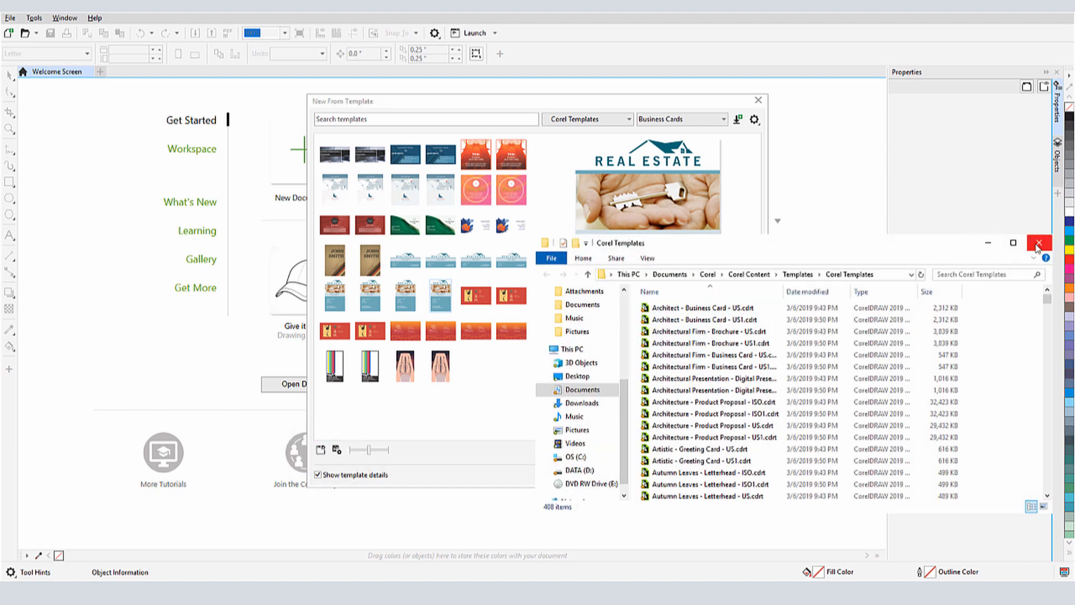
pyautogui.click(1038, 243)
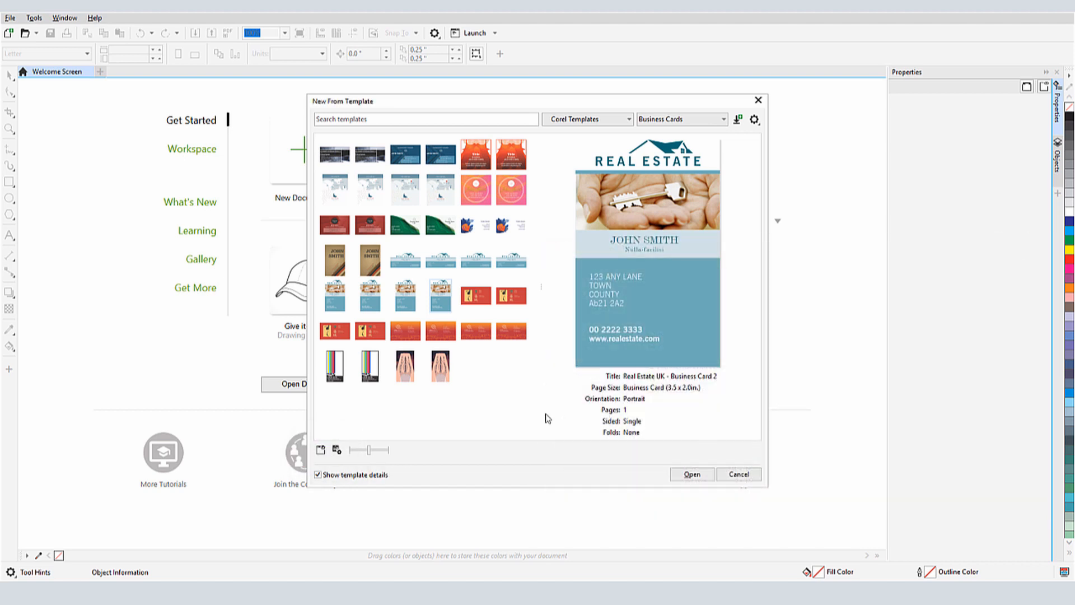
pyautogui.click(692, 475)
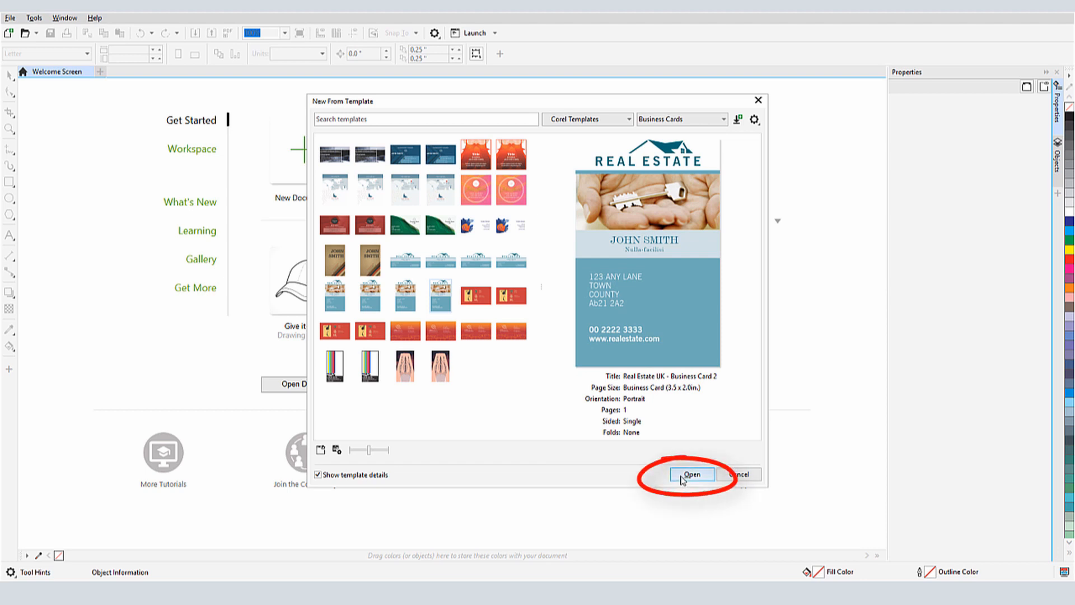
# - Create a document from the Real Estate card and list Layer 1's objects in the Objects docker
pyautogui.click(691, 475)
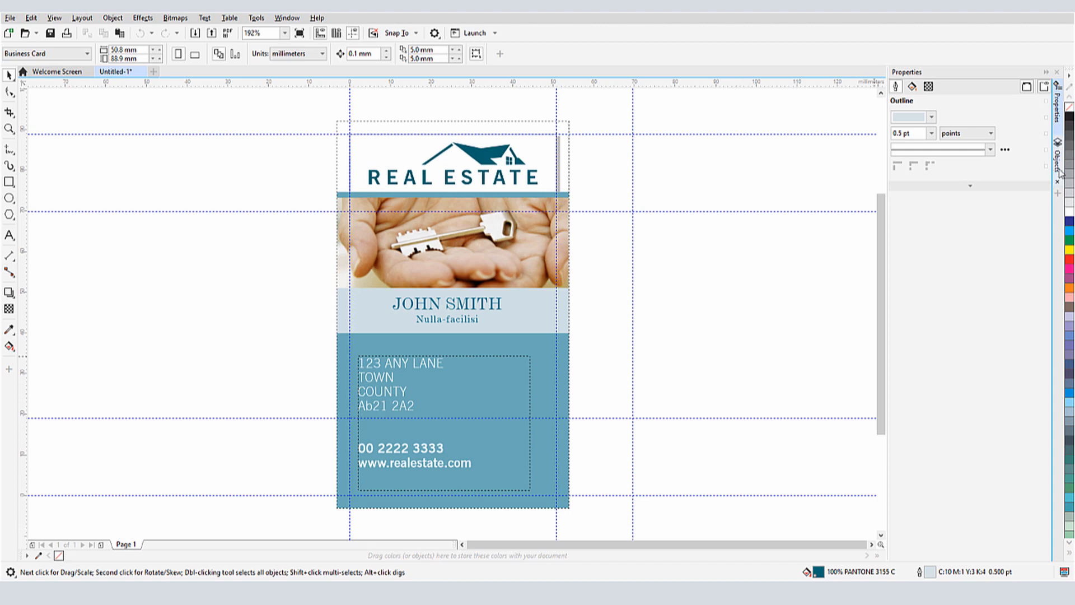
pyautogui.click(1058, 145)
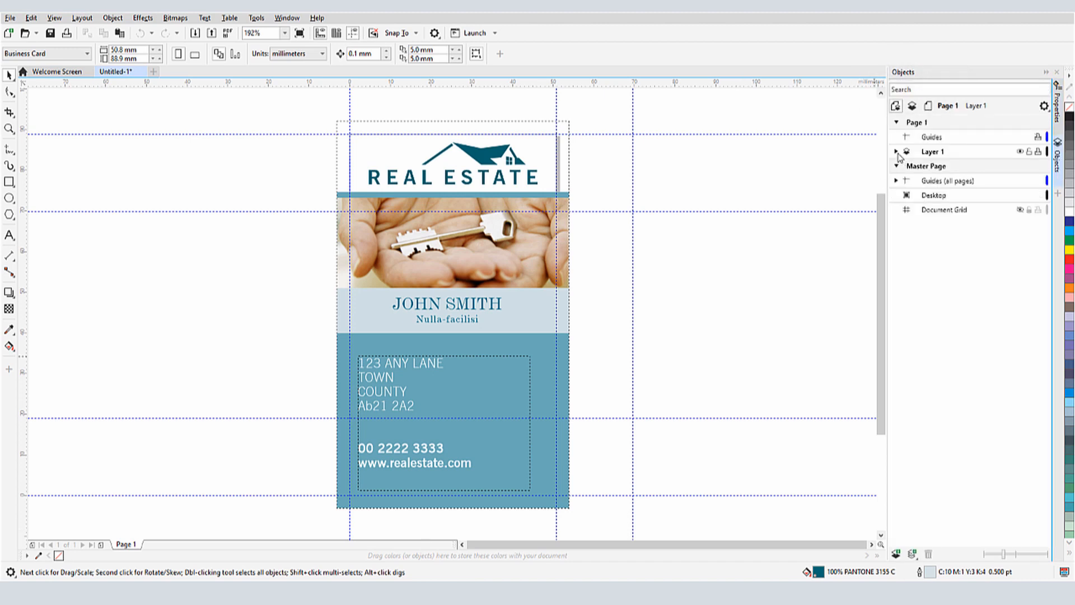
pyautogui.click(897, 151)
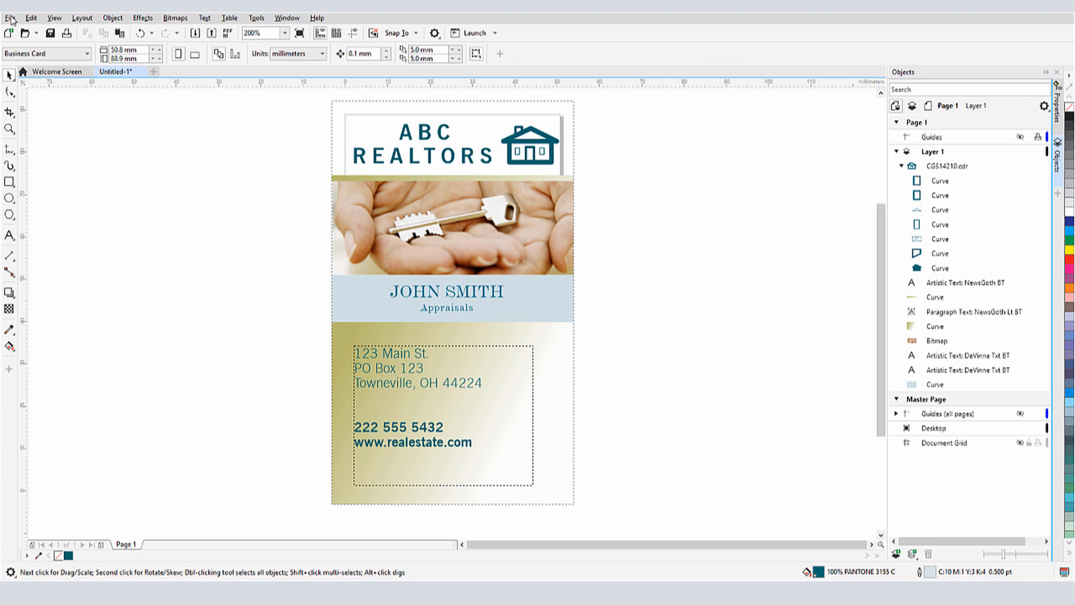
# - Save the card as a template file named ABC Business Card
pyautogui.click(10, 17)
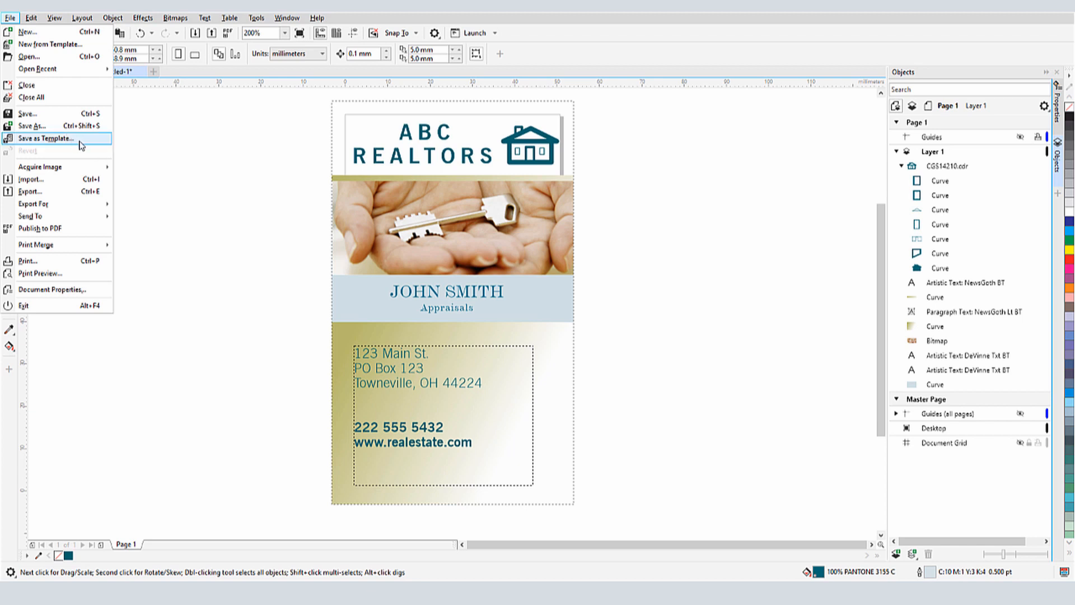
pyautogui.click(44, 139)
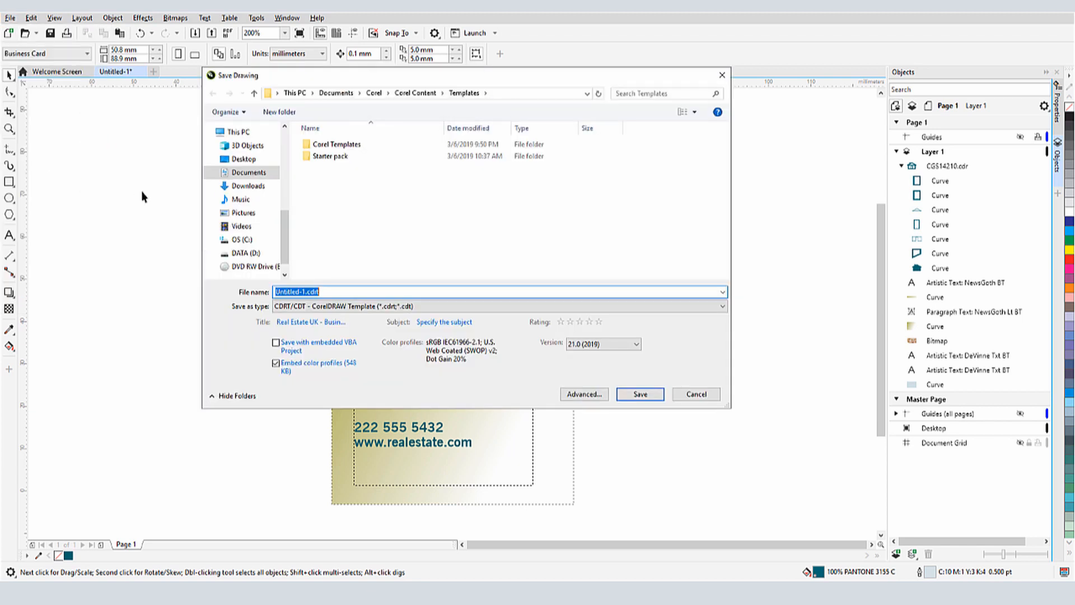
pyautogui.write('ABC Bu')
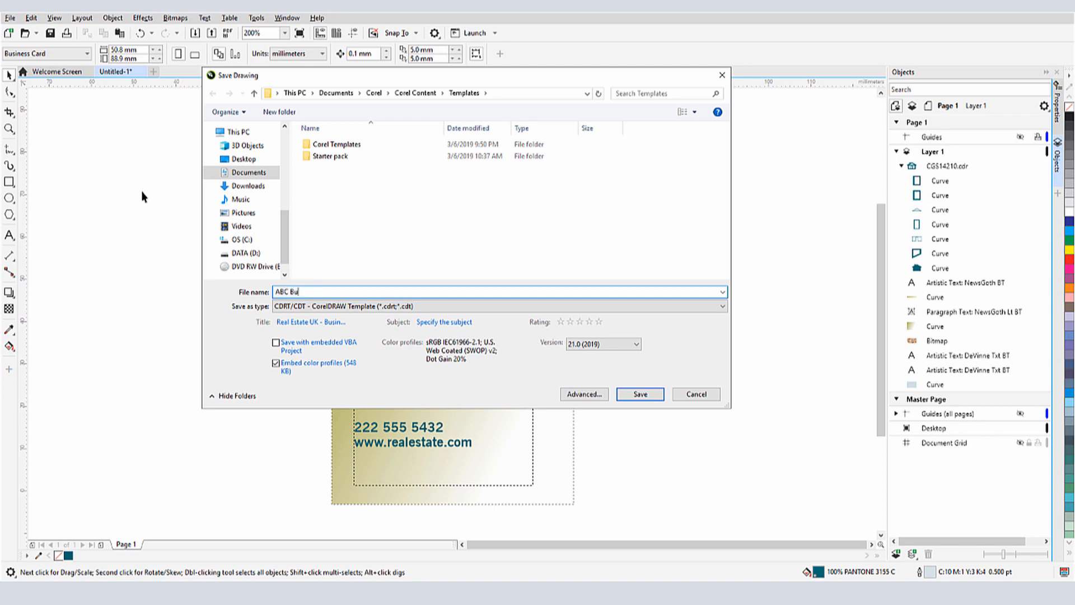
pyautogui.click(638, 394)
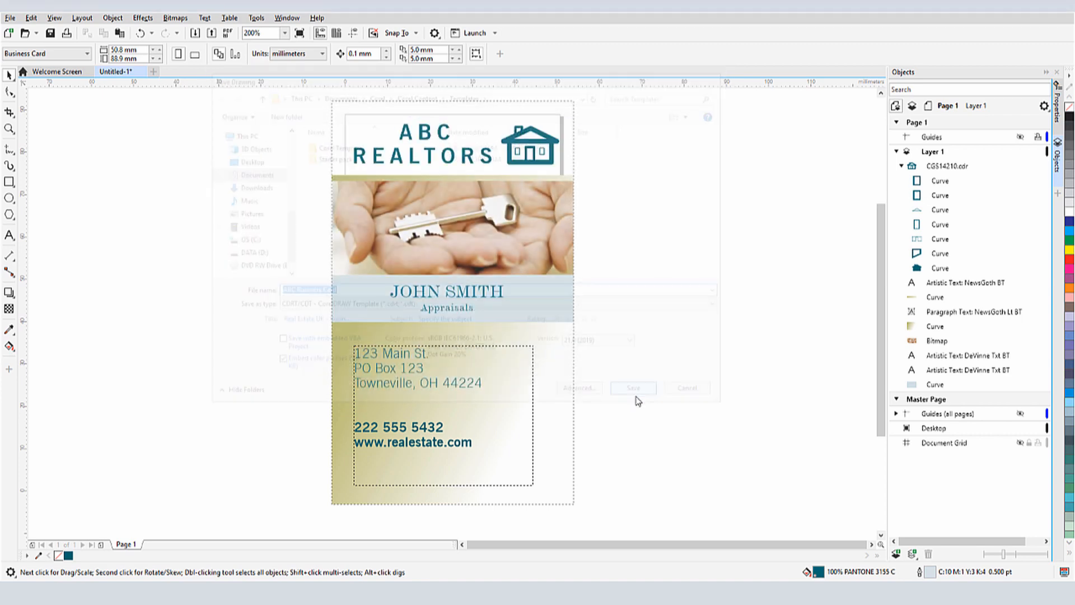
# - Replace the template's tags with 'ABC, Main' in Template Properties and save
pyautogui.click(632, 387)
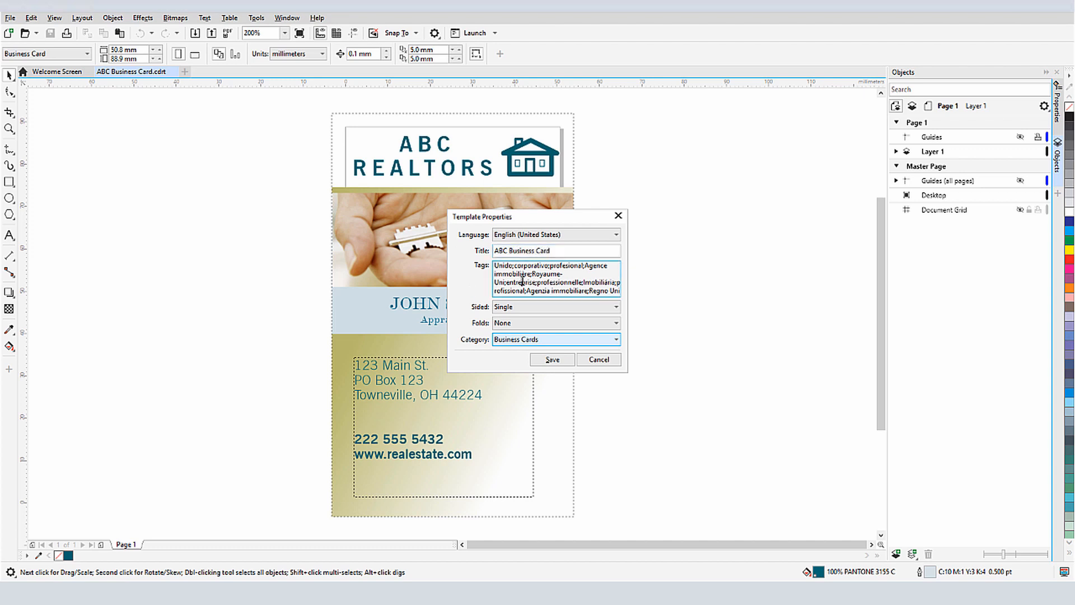
pyautogui.click(556, 278)
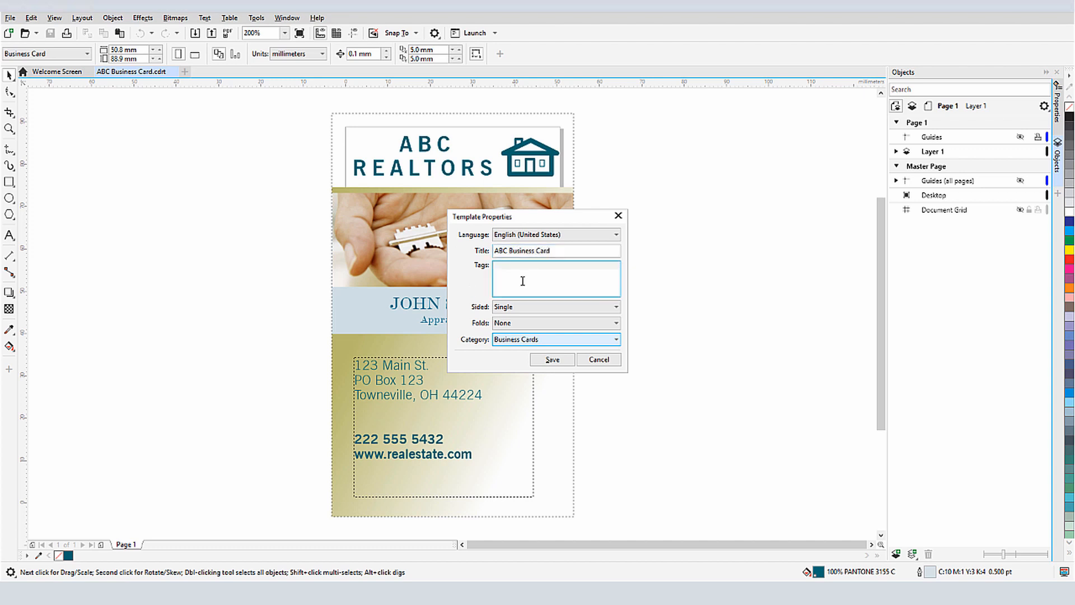
pyautogui.write('ABC, Main')
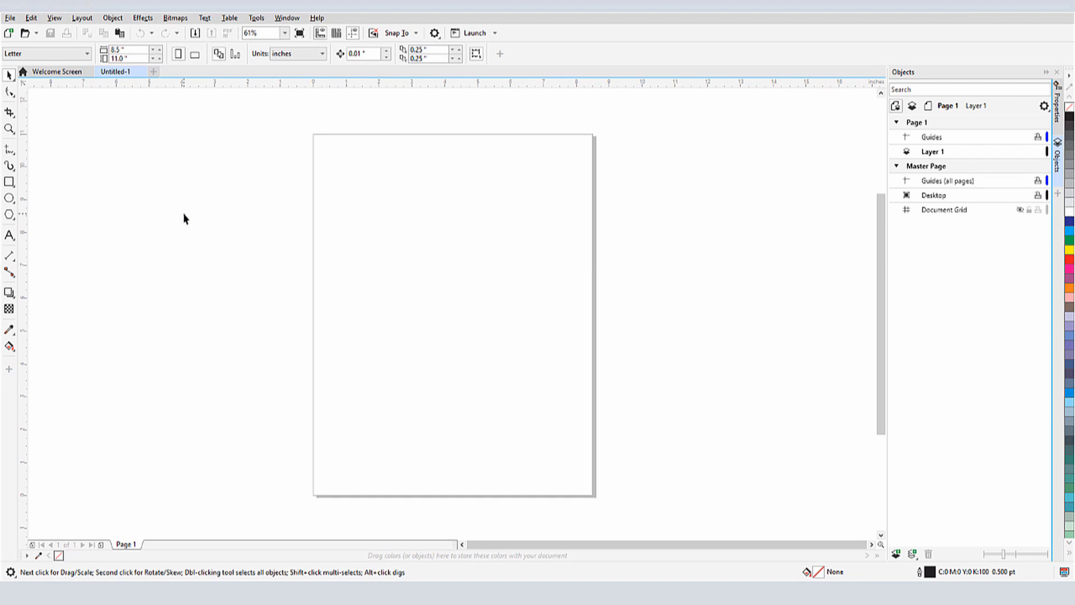
# - Start New From Template filtered to Business Cards and My templates to show the ABC card
pyautogui.click(11, 17)
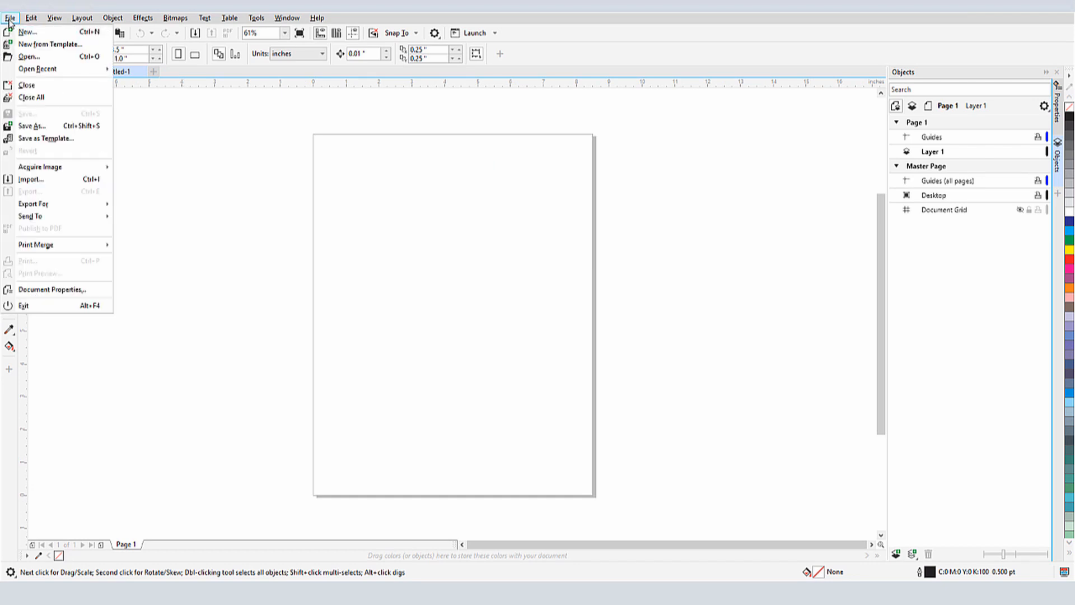
pyautogui.click(49, 44)
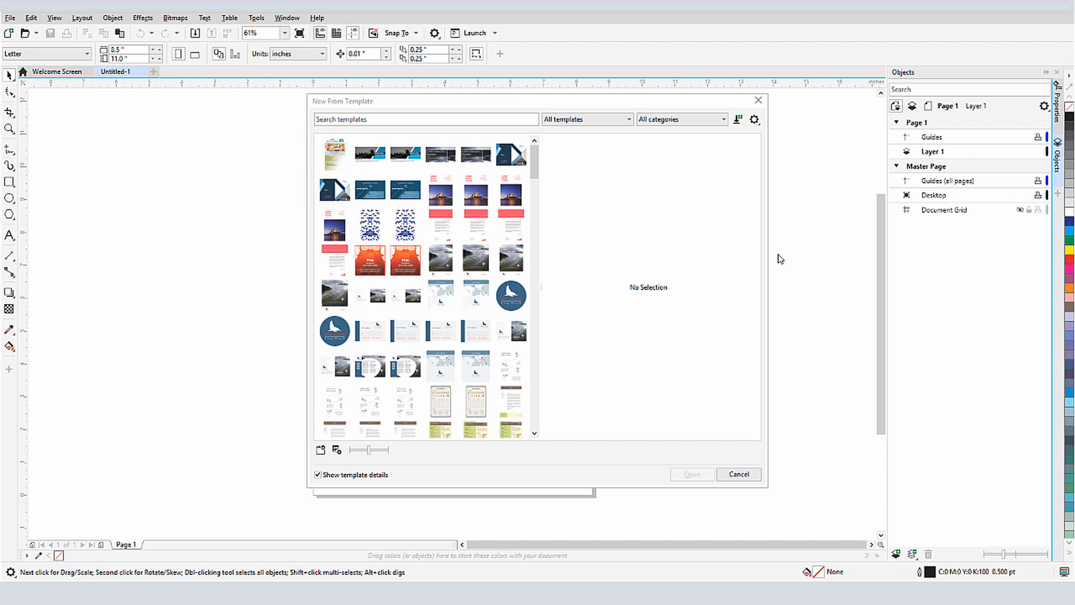
pyautogui.moveTo(730, 133)
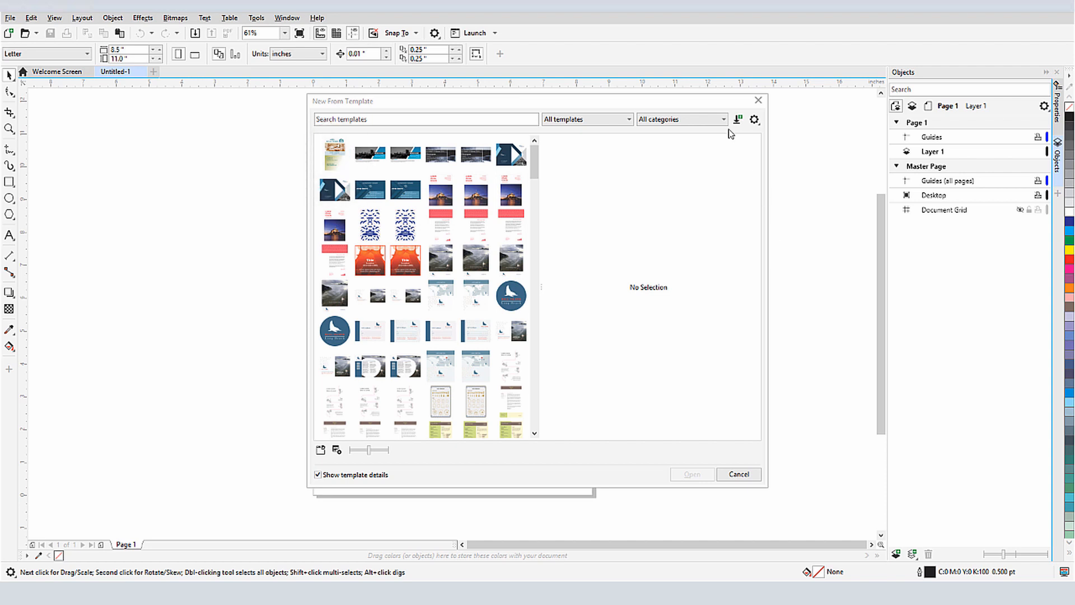
pyautogui.click(681, 118)
pyautogui.write('A')
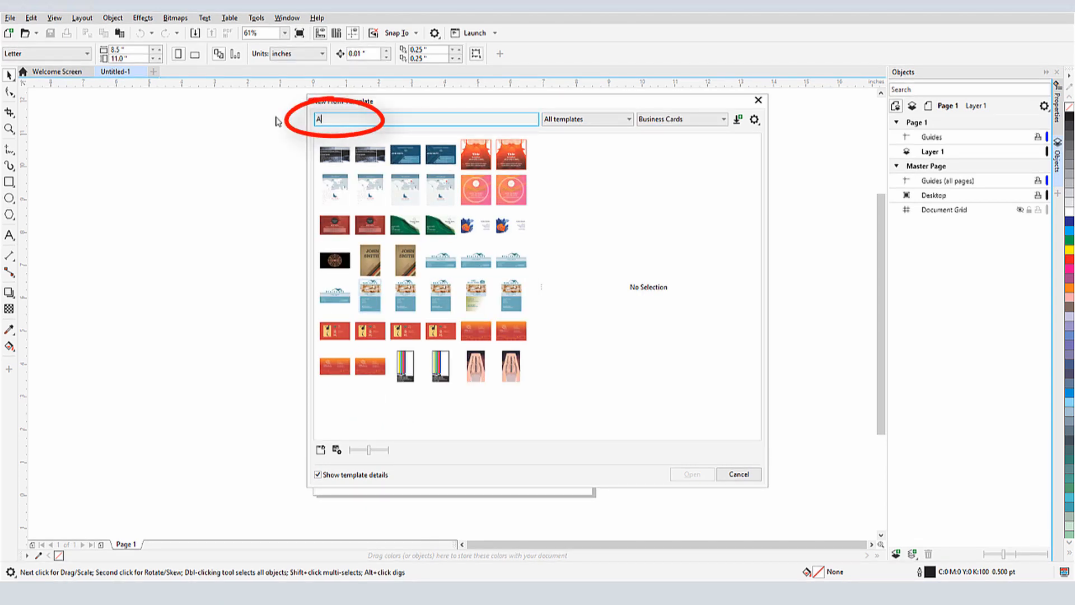
pyautogui.write('BC')
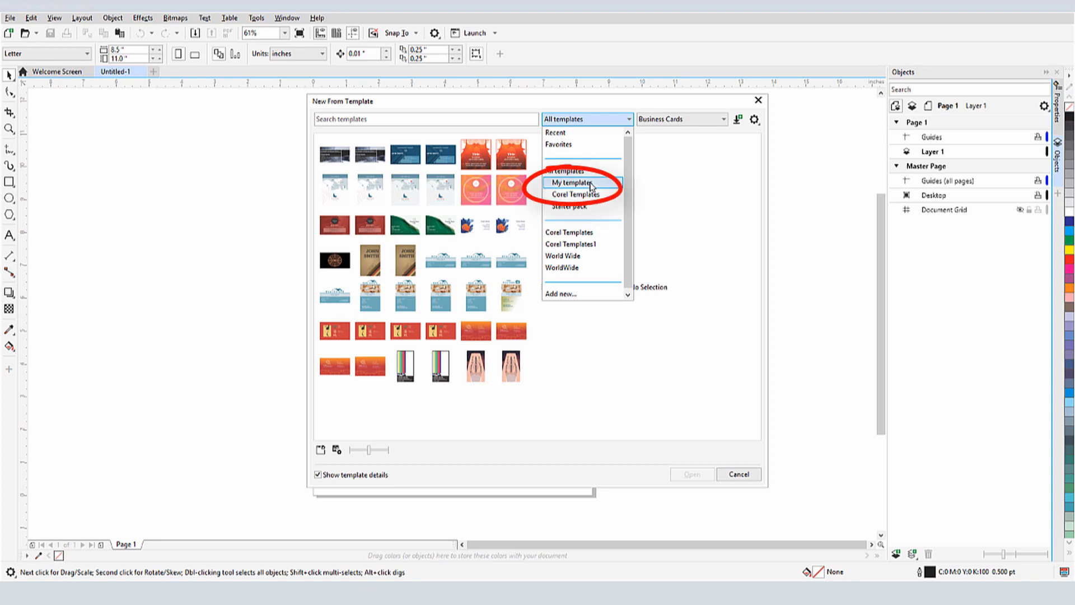
pyautogui.click(572, 183)
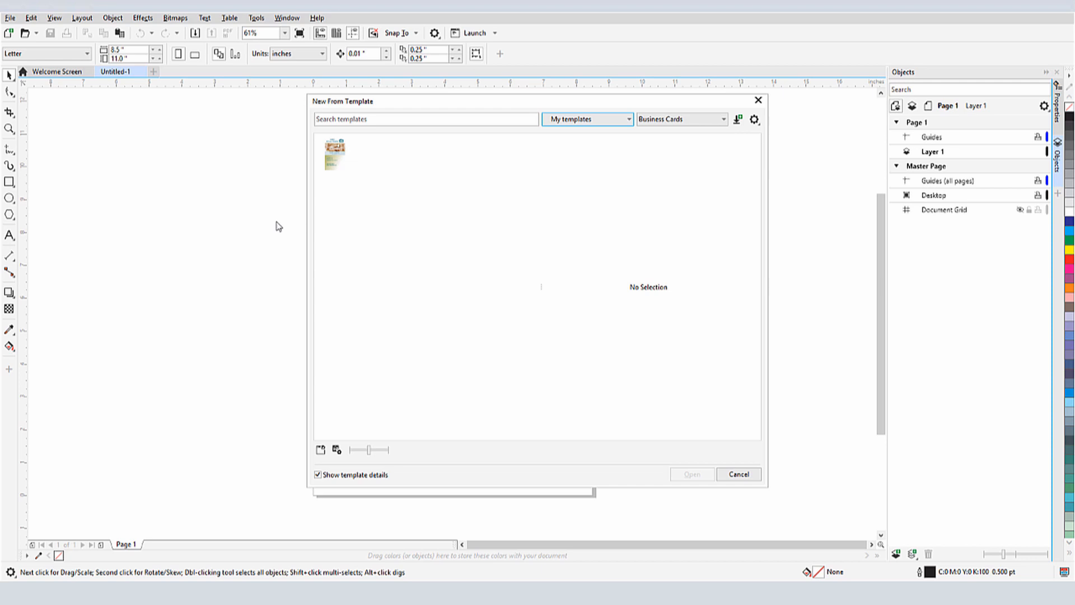
# - Create a card from the ABC template and change the name text to MARY DOE
pyautogui.click(691, 474)
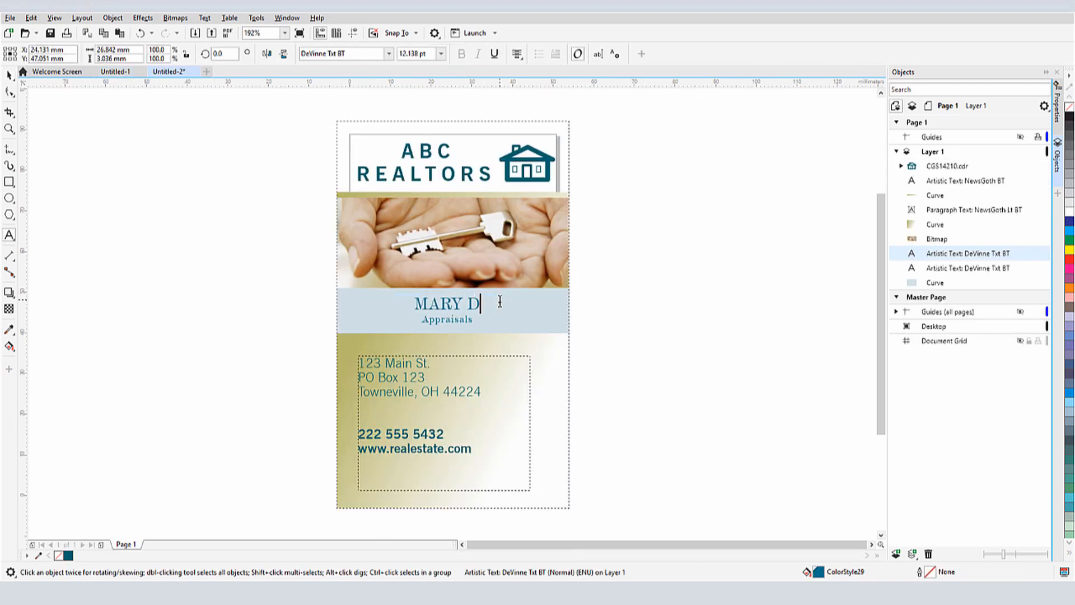
pyautogui.write('OE')
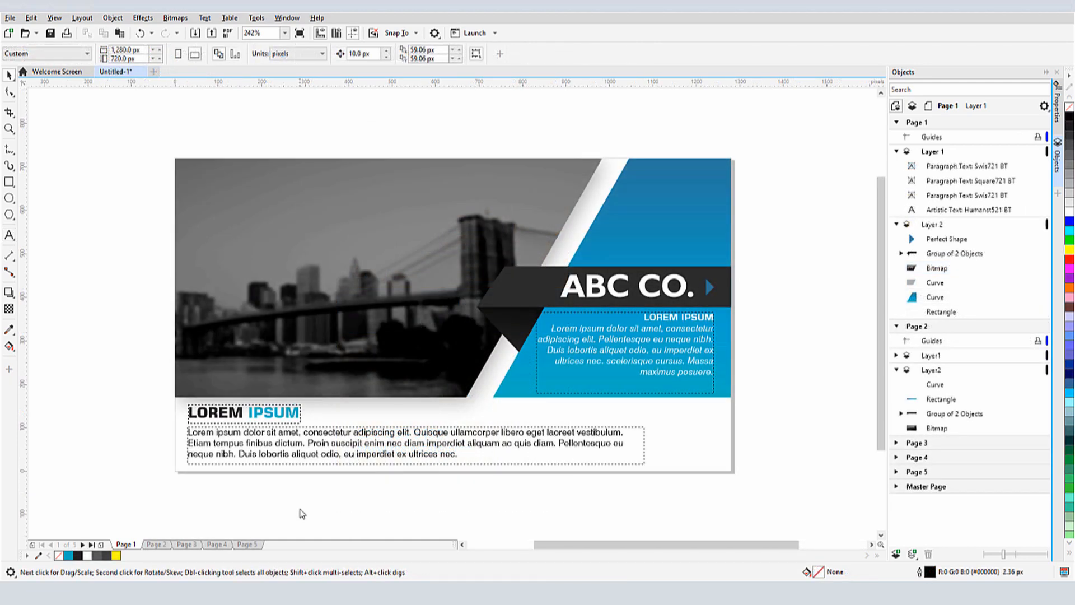
# - Page through the ABC CO. presentation and start Save As Template
pyautogui.click(186, 544)
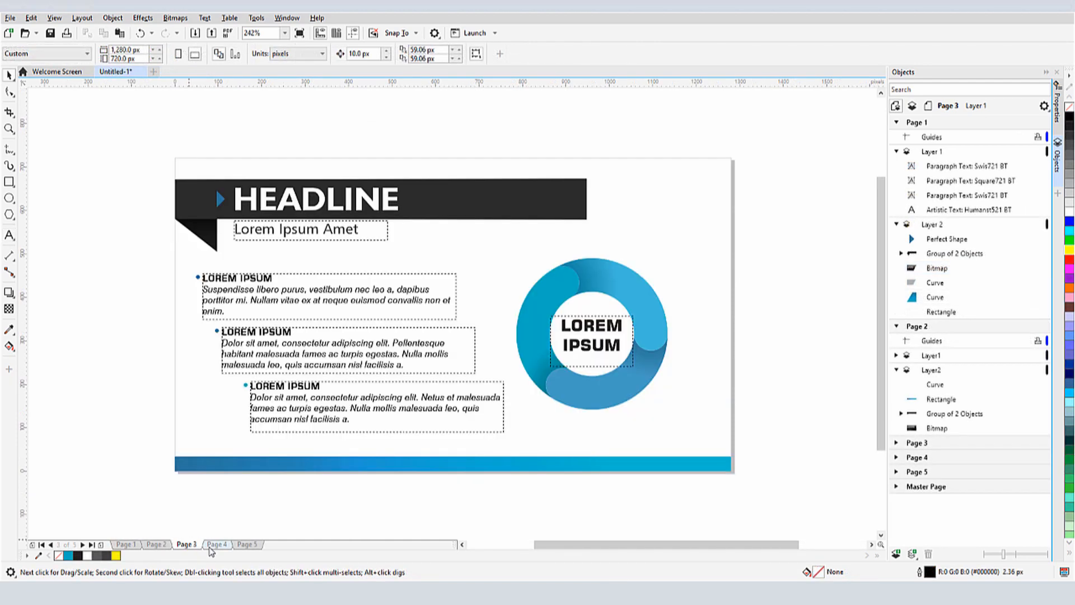
pyautogui.click(127, 544)
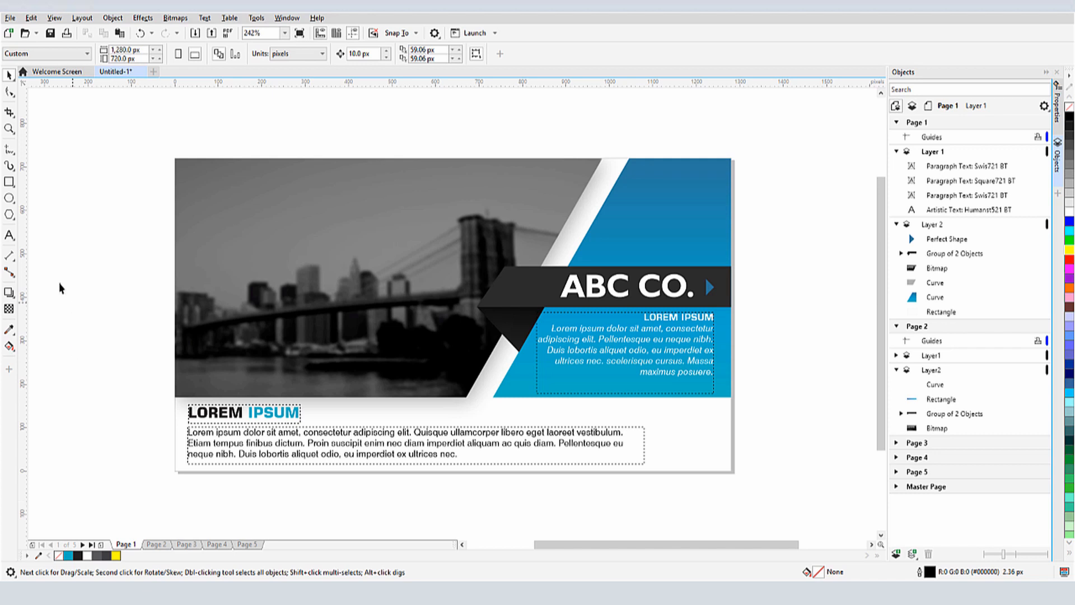
pyautogui.click(10, 17)
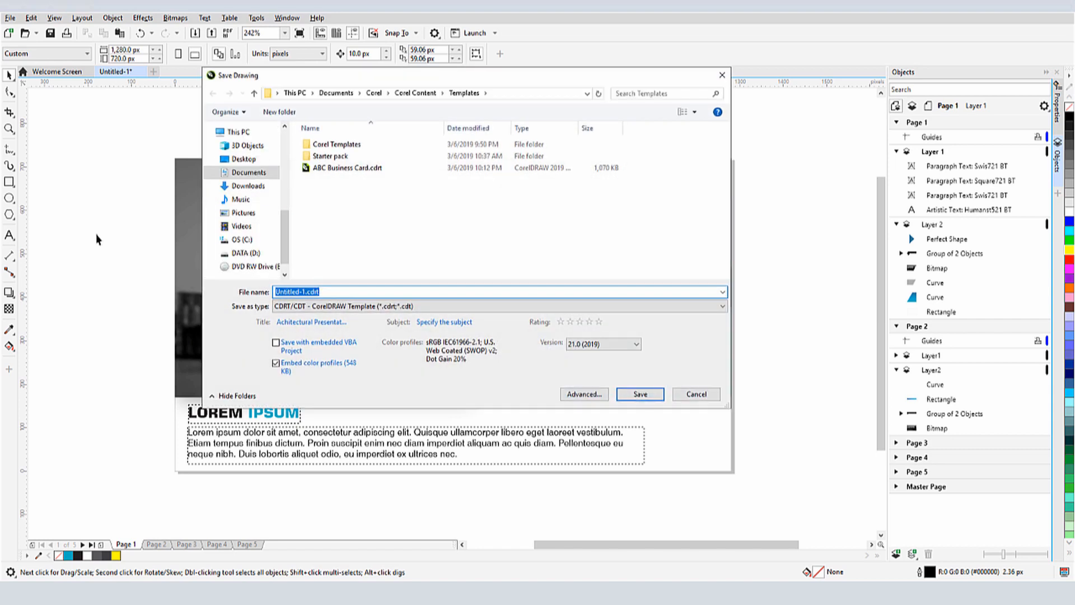
pyautogui.moveTo(336, 93)
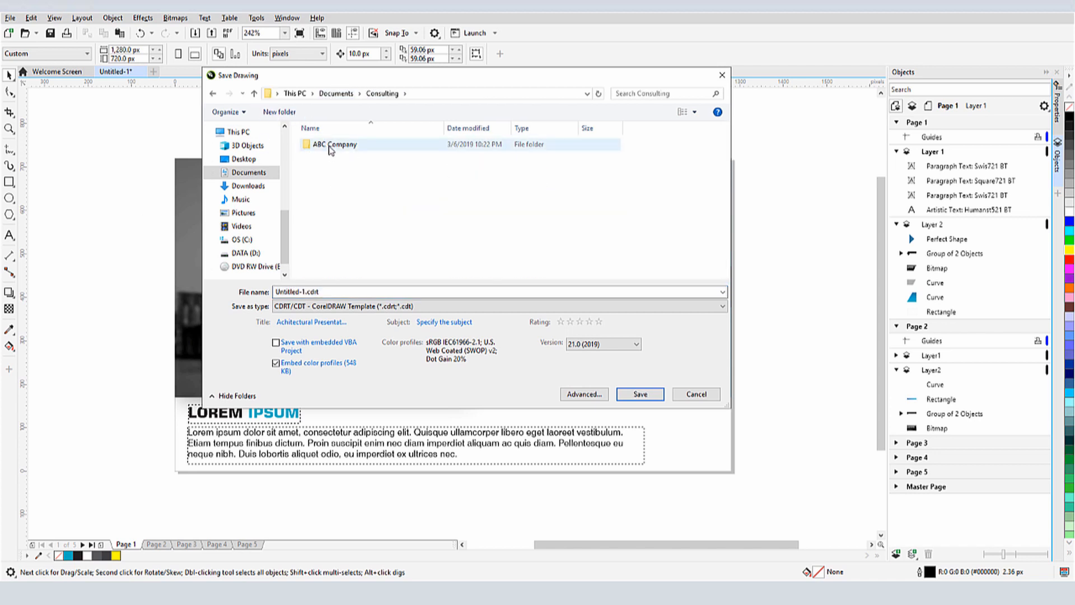
# - Save the template into the ABC Company folder as Presentations and close the document
pyautogui.doubleClick(334, 144)
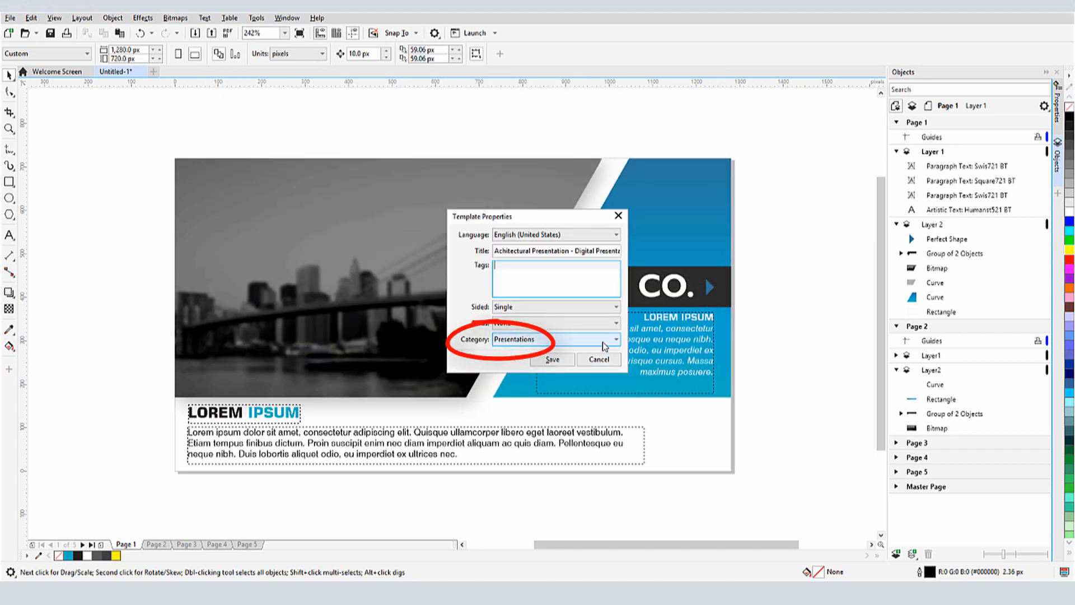
pyautogui.click(615, 340)
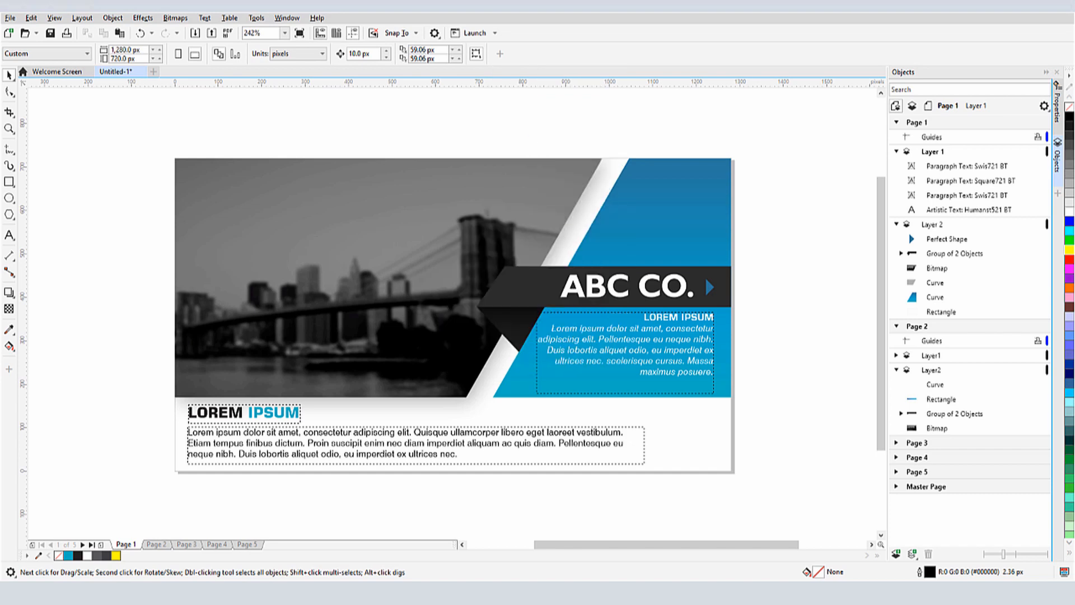
pyautogui.click(57, 72)
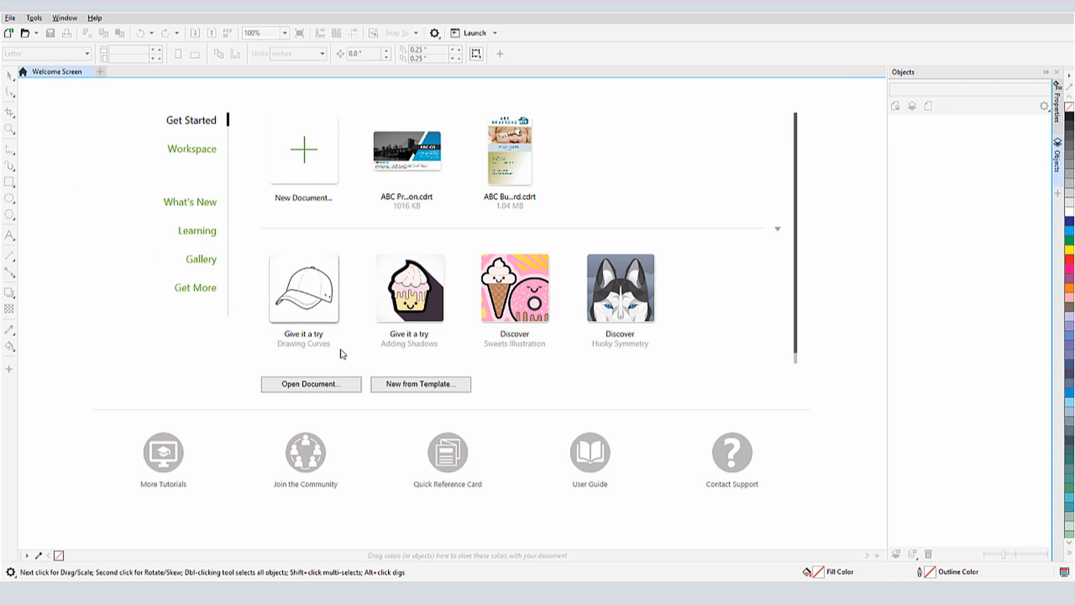
# - From New From Template, locate a library folder and pick ABC Company
pyautogui.click(420, 384)
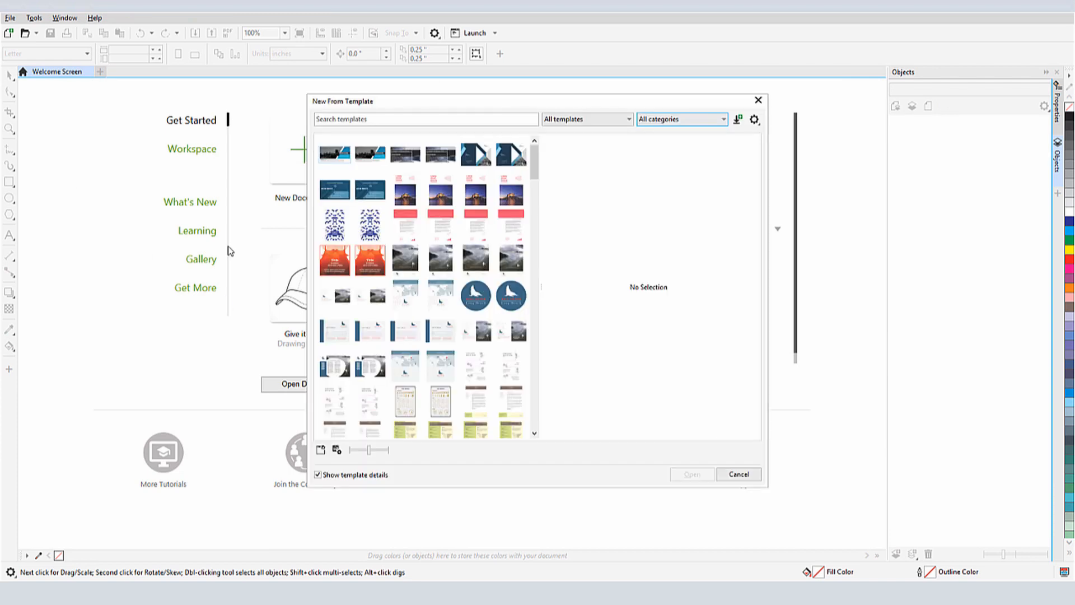
pyautogui.moveTo(759, 130)
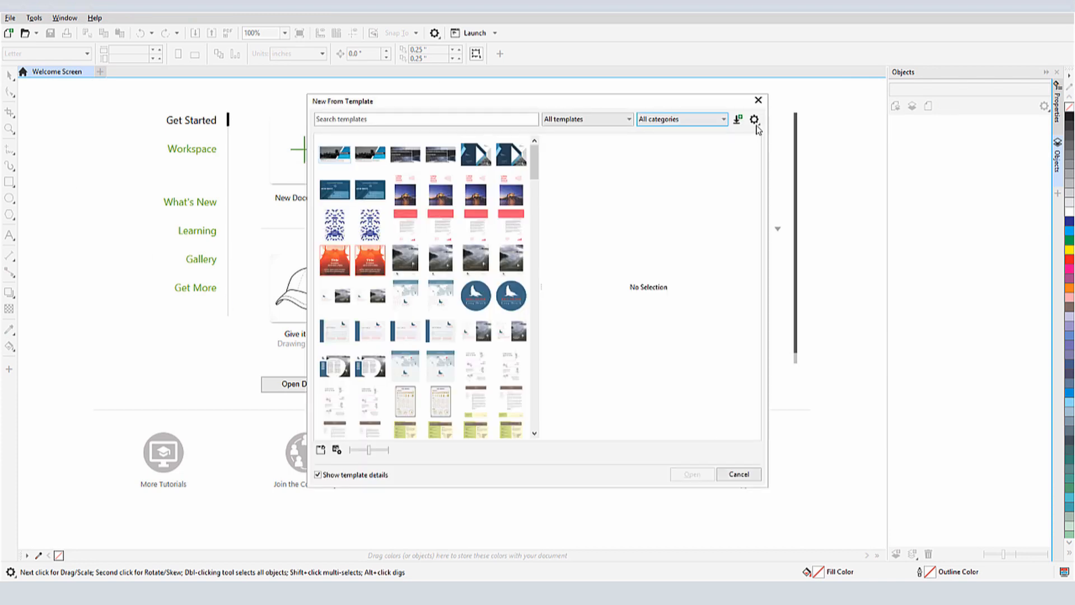
pyautogui.click(755, 119)
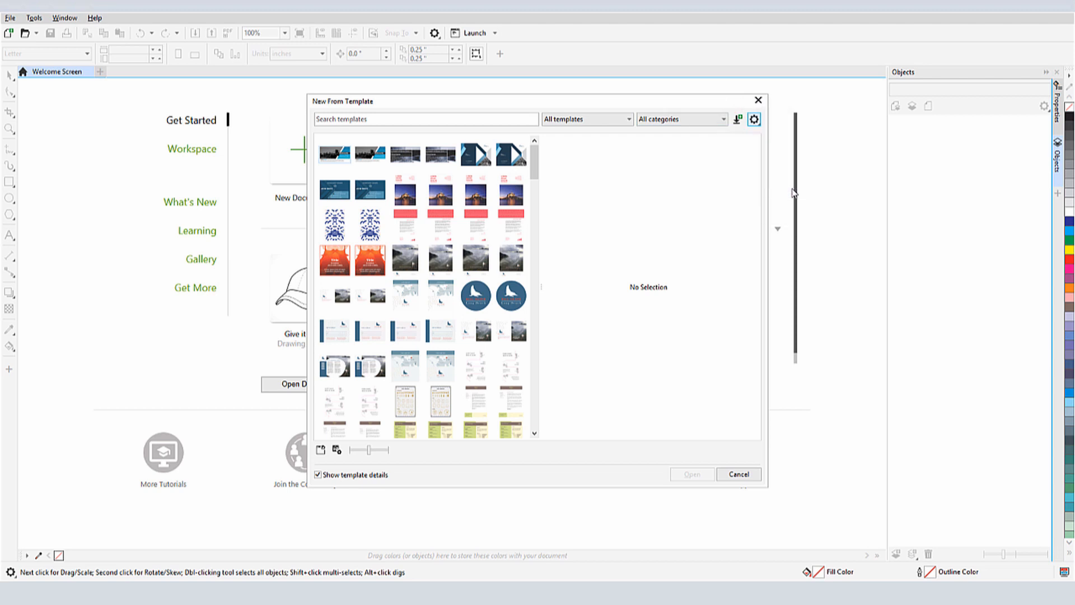
pyautogui.click(737, 119)
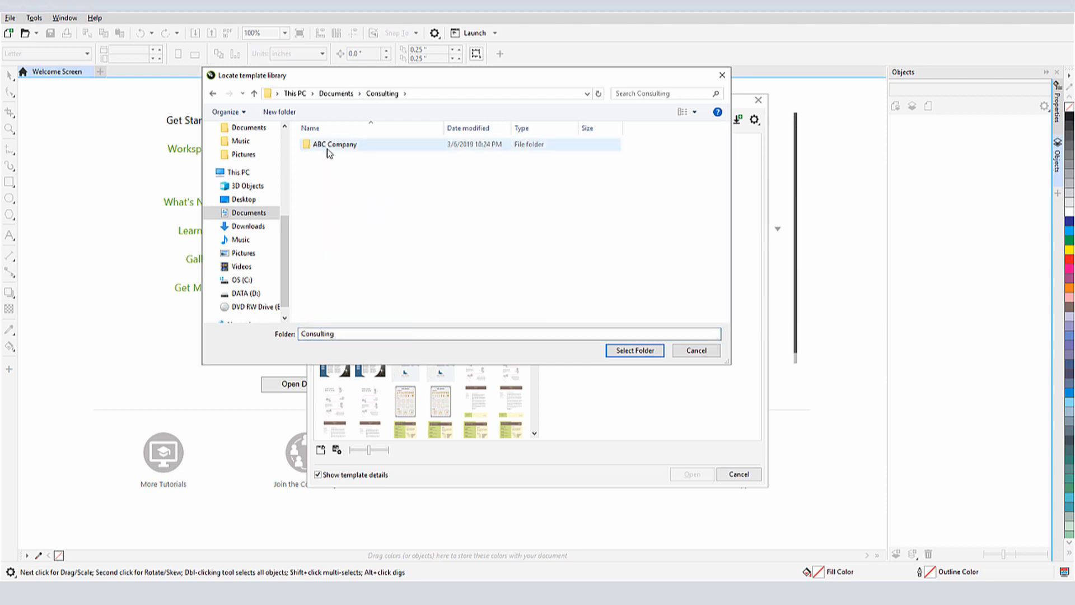
pyautogui.click(634, 351)
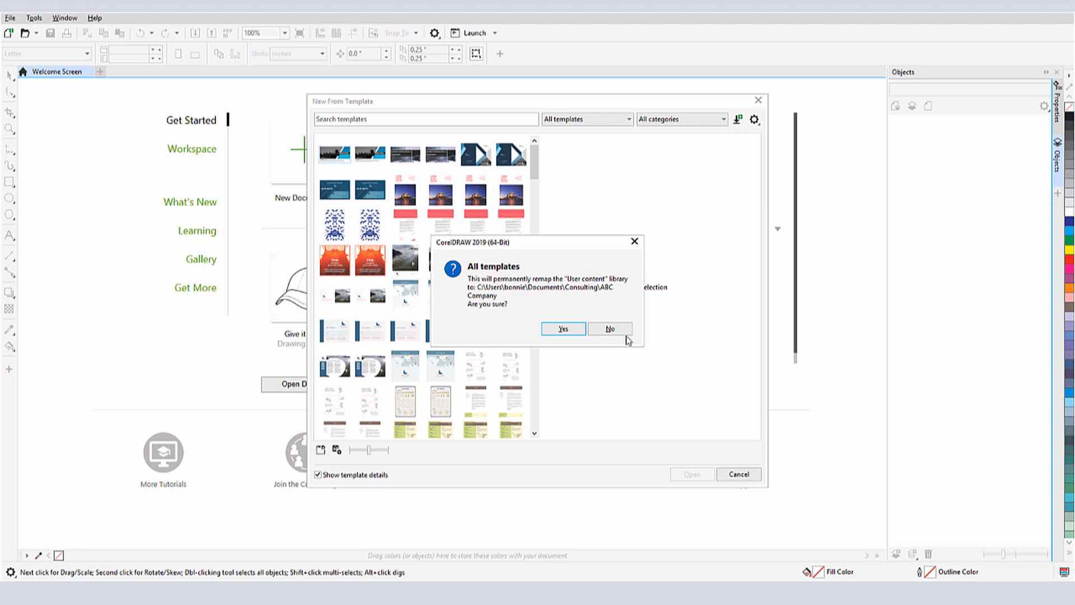
# - Decline remapping the user template library and reopen the library source list
pyautogui.click(609, 329)
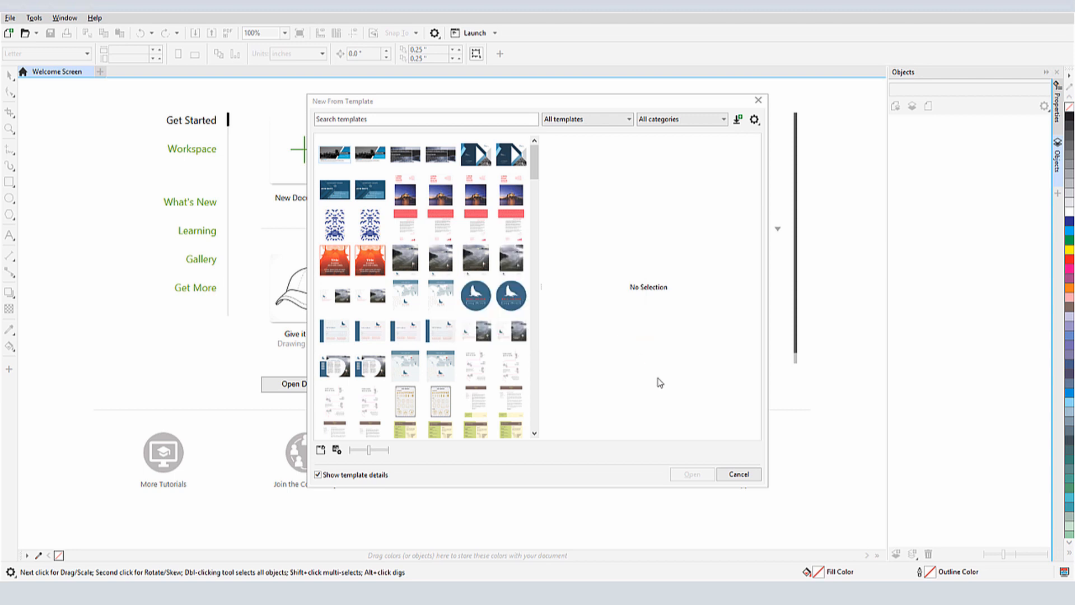
pyautogui.moveTo(355, 470)
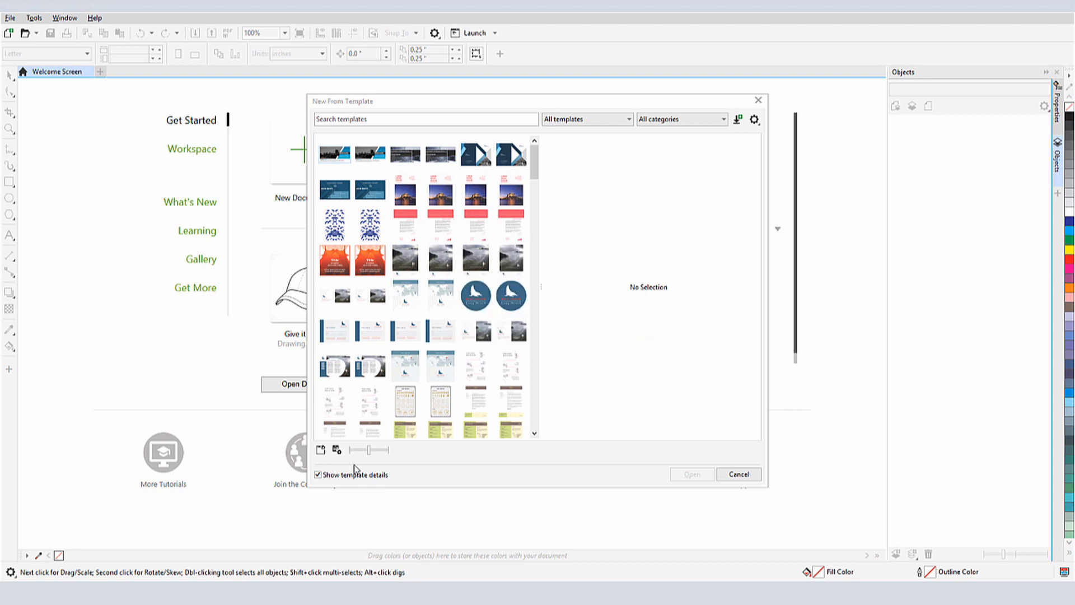
pyautogui.moveTo(321, 450)
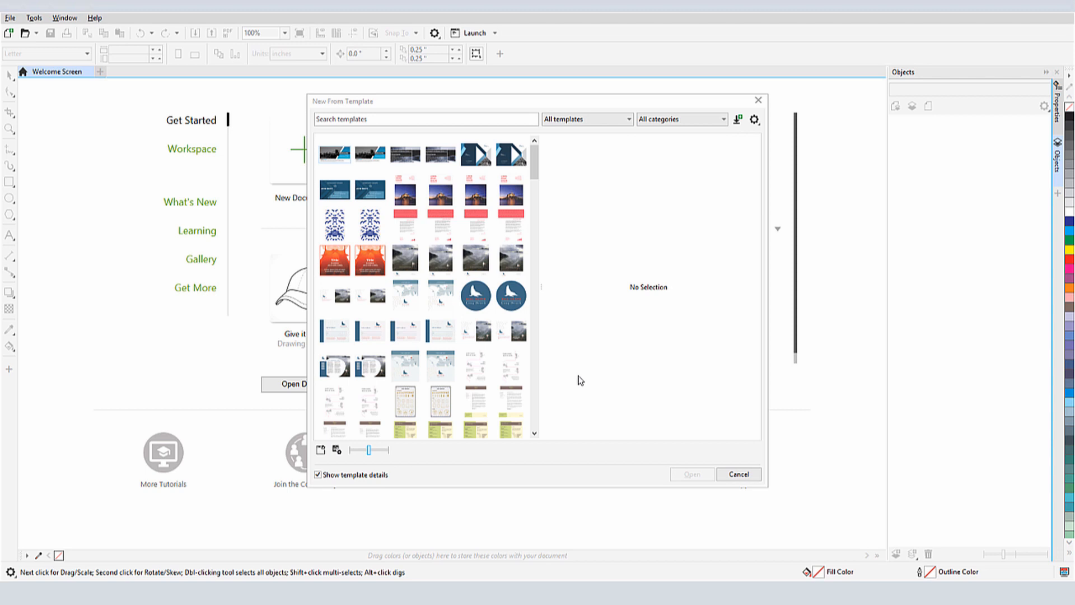
pyautogui.click(584, 119)
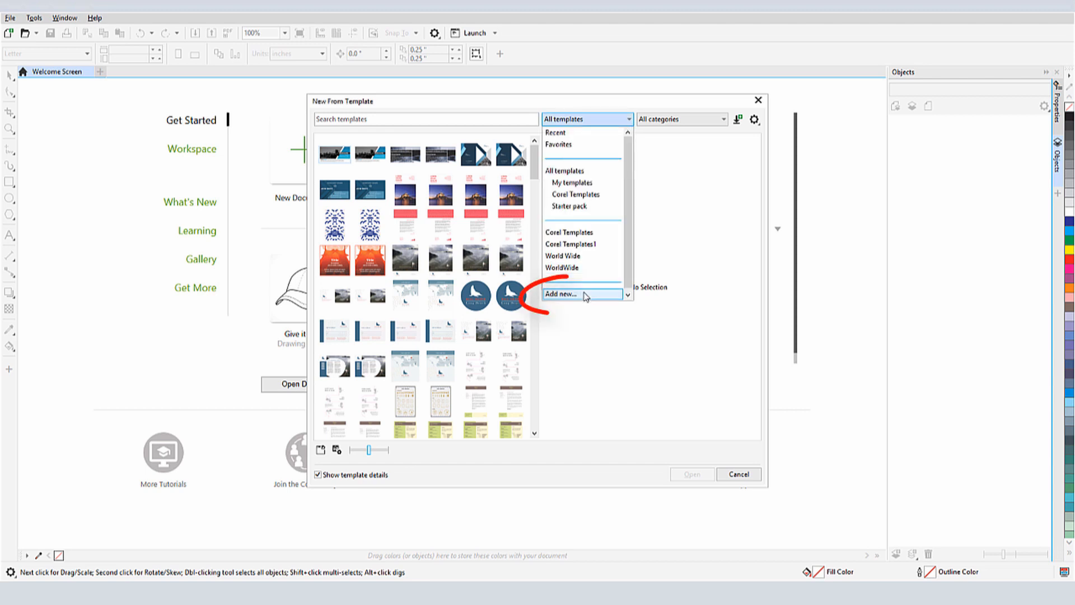
# - Add ABC Company as an alias template library and select it to list its presentation template
pyautogui.click(562, 295)
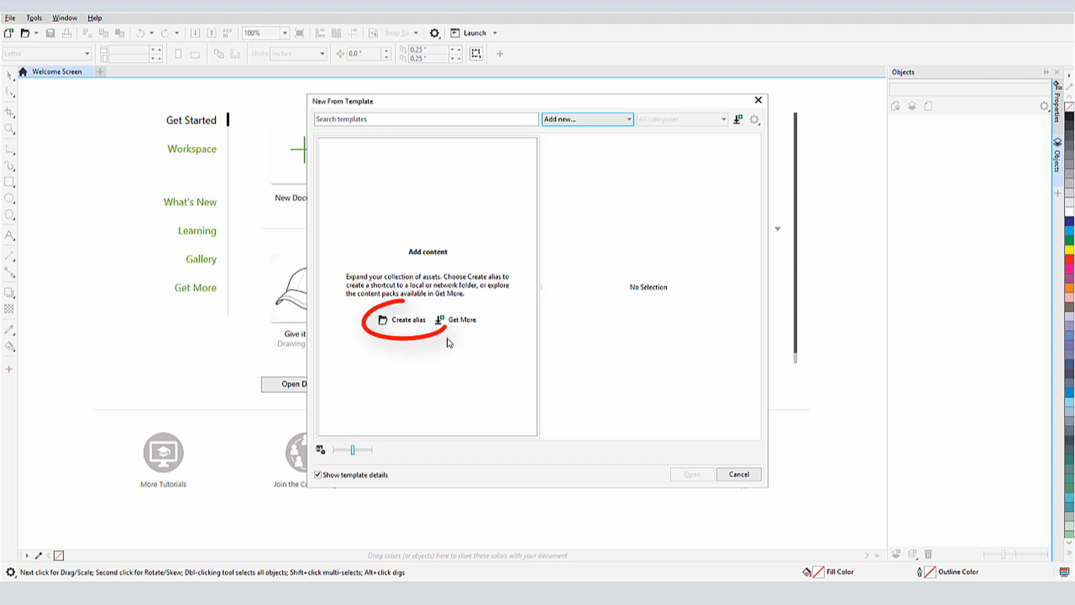
pyautogui.click(405, 319)
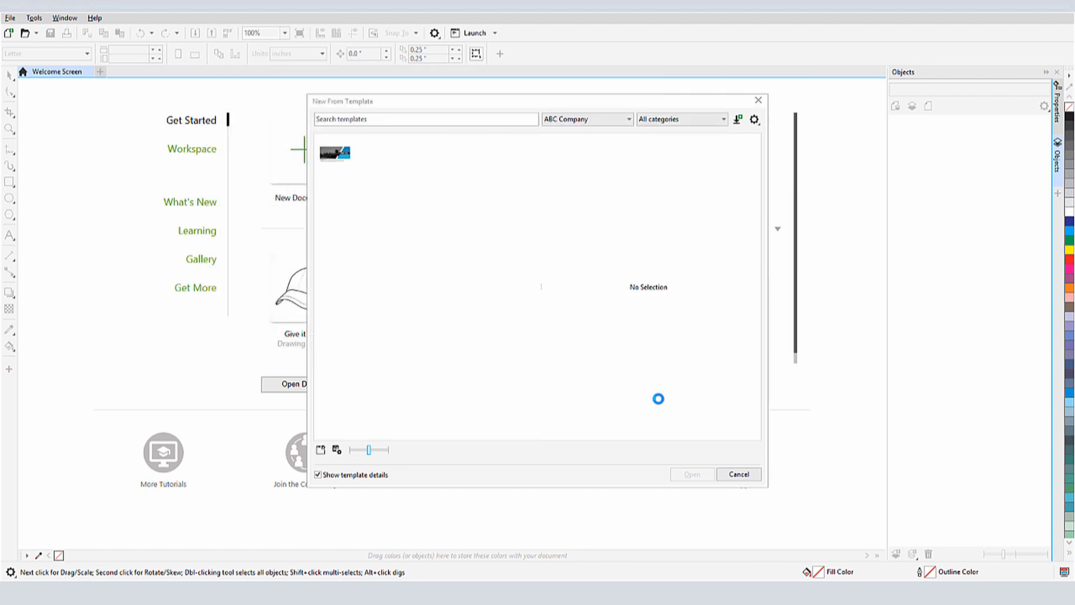
pyautogui.click(586, 119)
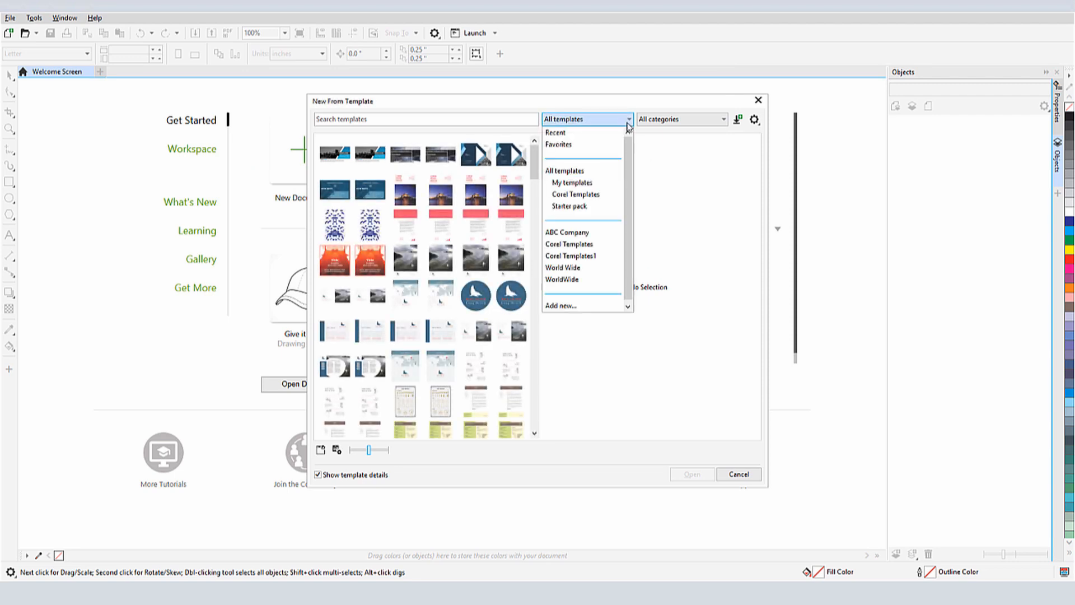
pyautogui.click(567, 232)
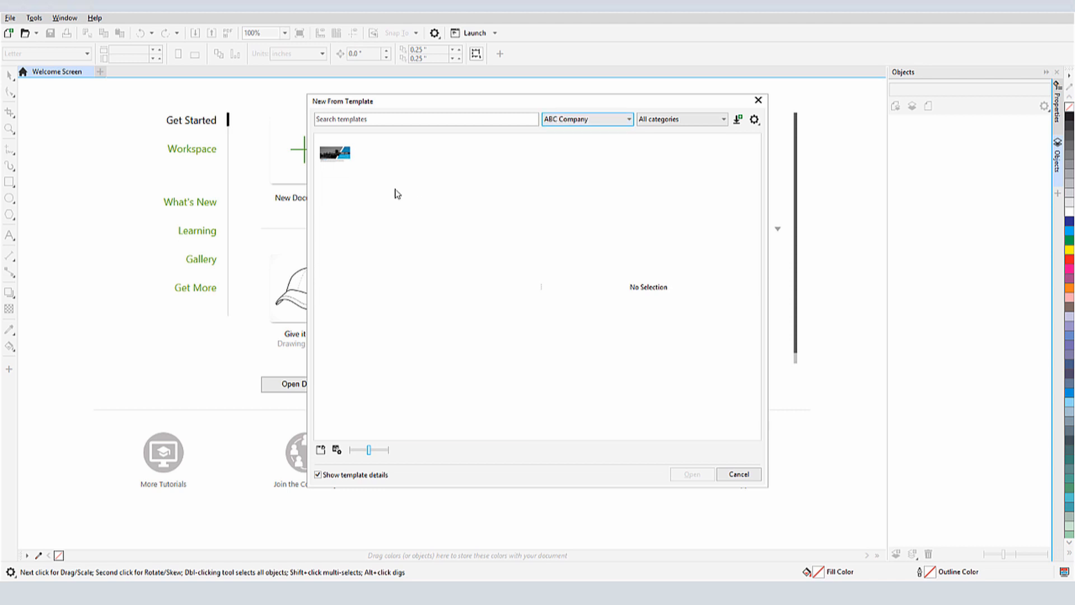
# - Mark the ABC CO. template as a Favorite, then start a new five-page document from it under Favorites
pyautogui.rightClick(335, 152)
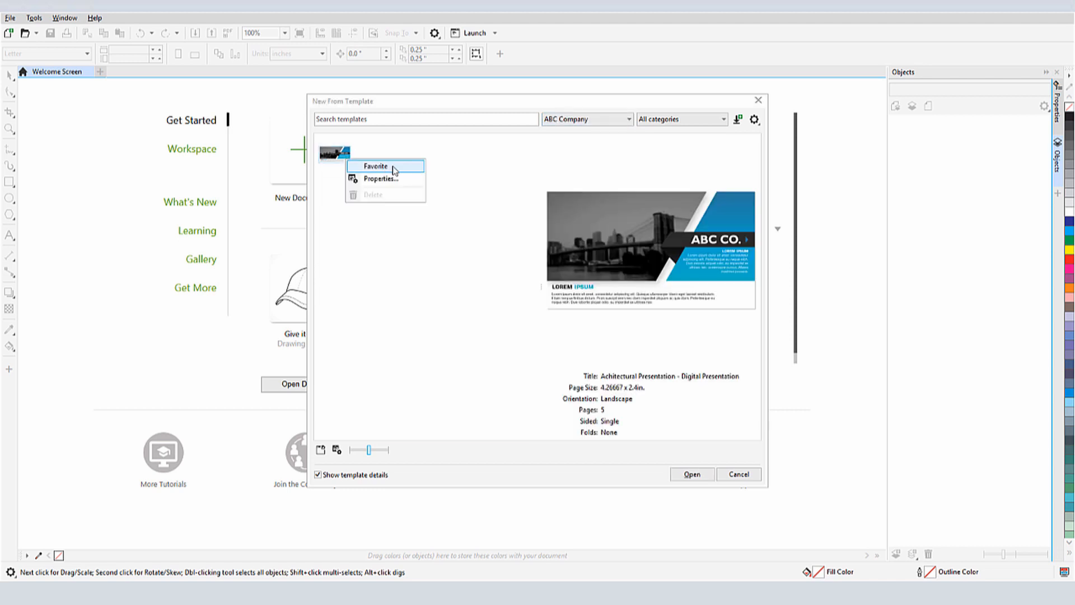
pyautogui.click(586, 119)
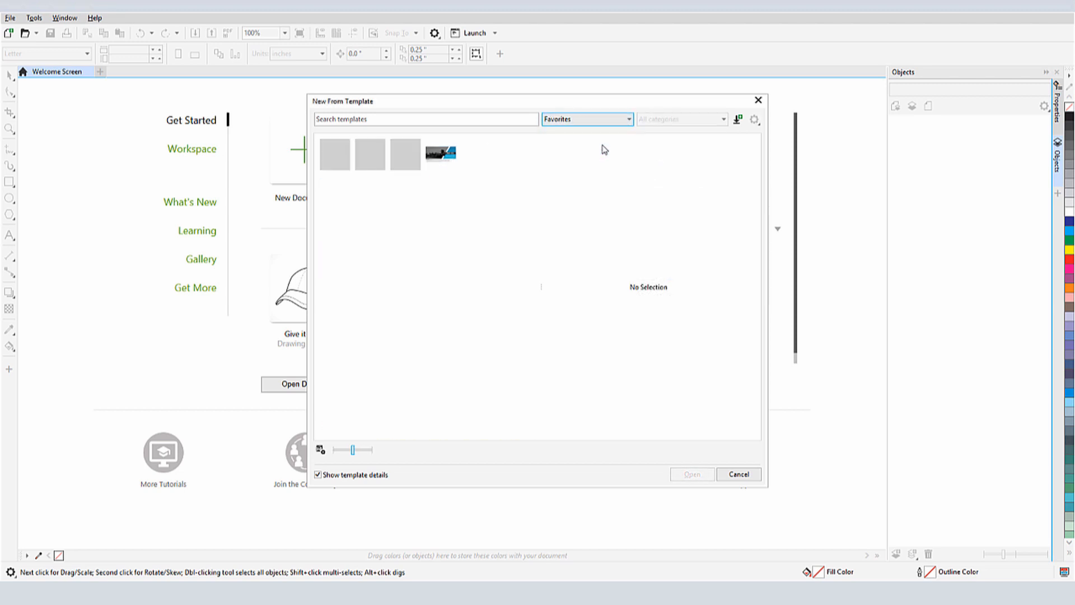
pyautogui.moveTo(472, 250)
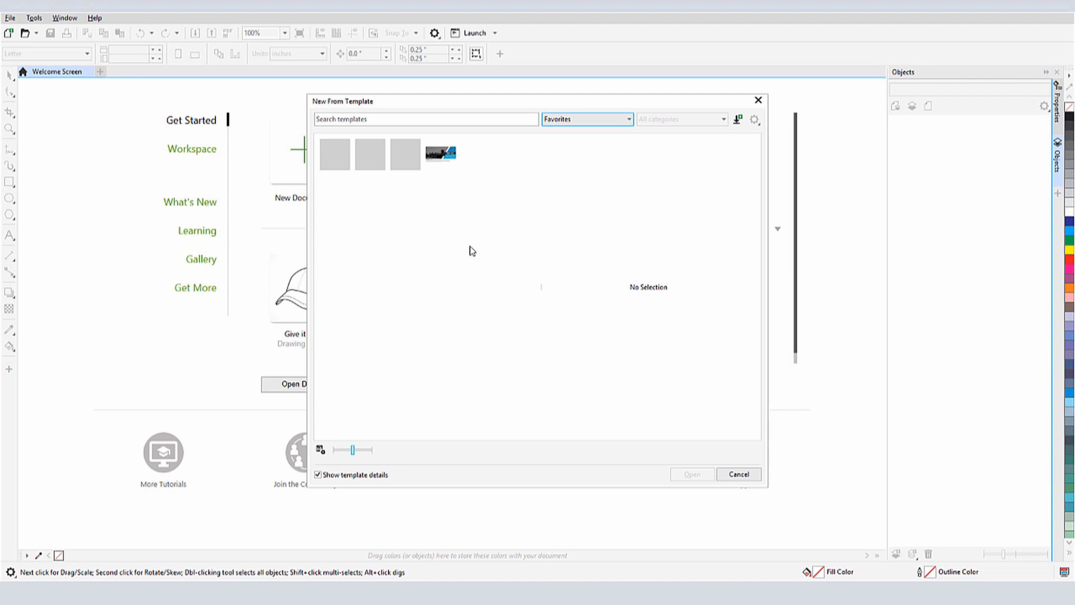
pyautogui.rightClick(441, 154)
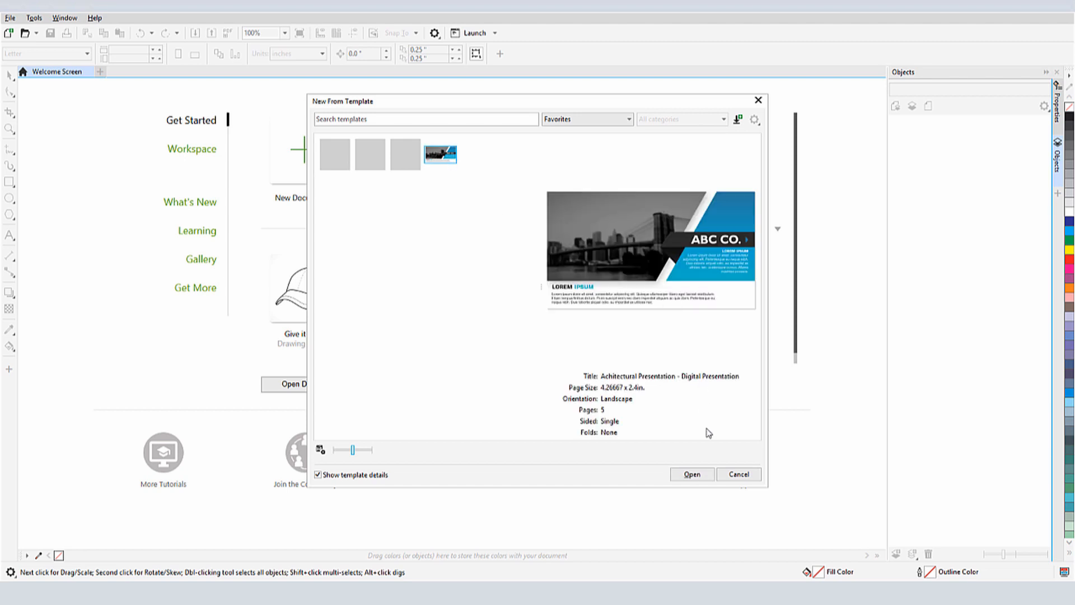
pyautogui.click(692, 473)
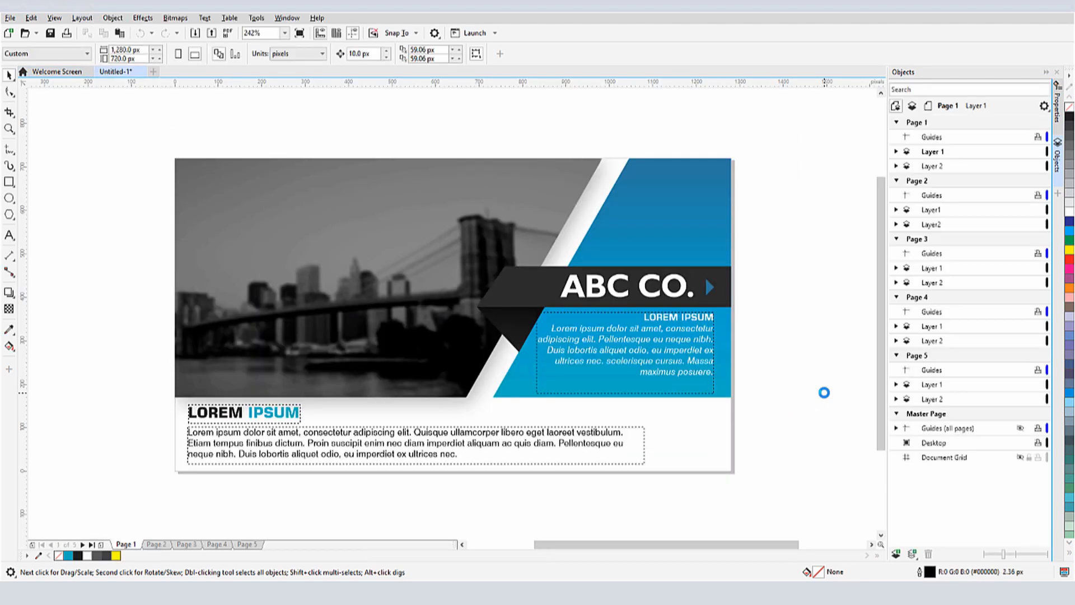